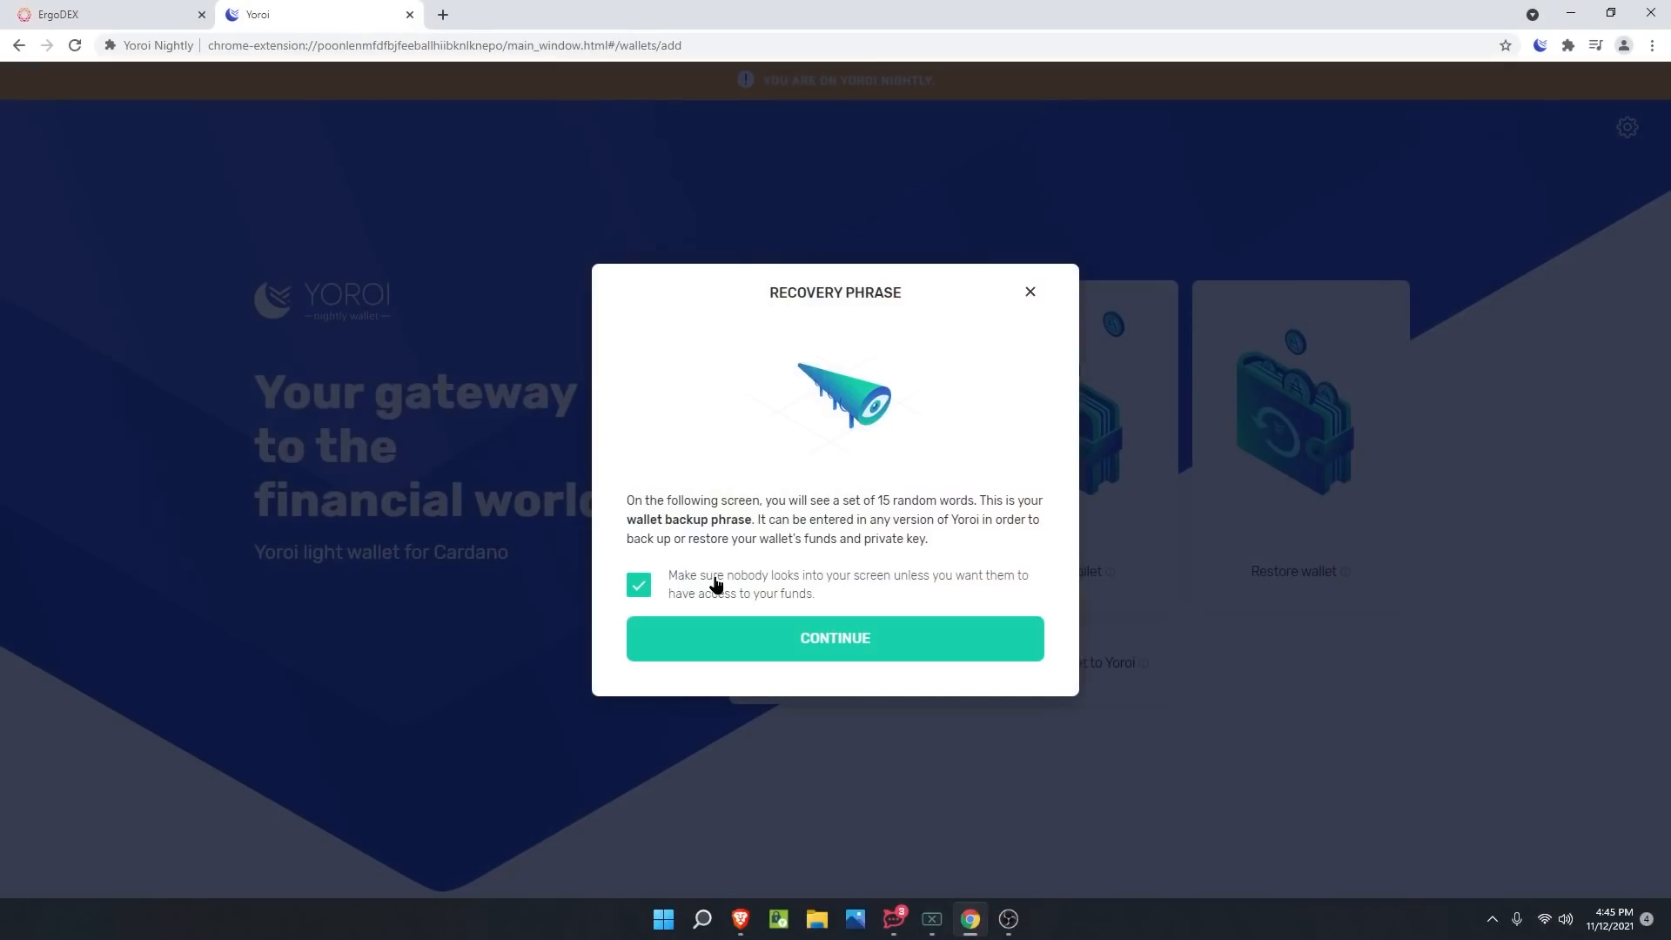
Step: Display the 15 recovery phrase words and bring up an empty Notepad document
click(834, 637)
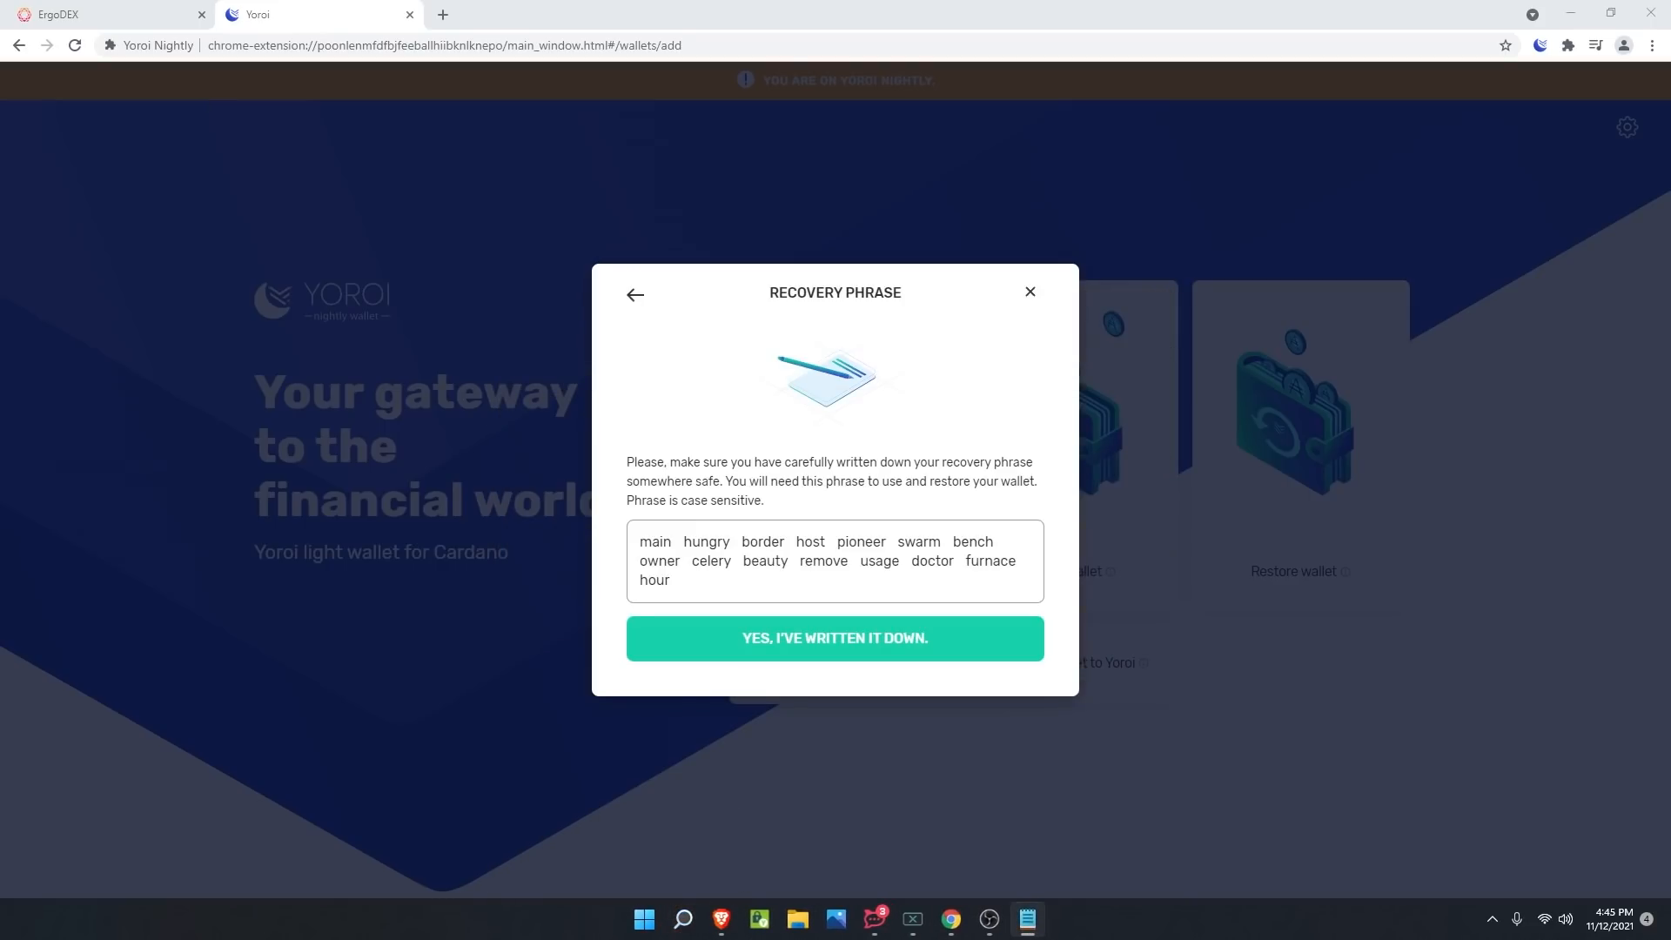
click(1027, 919)
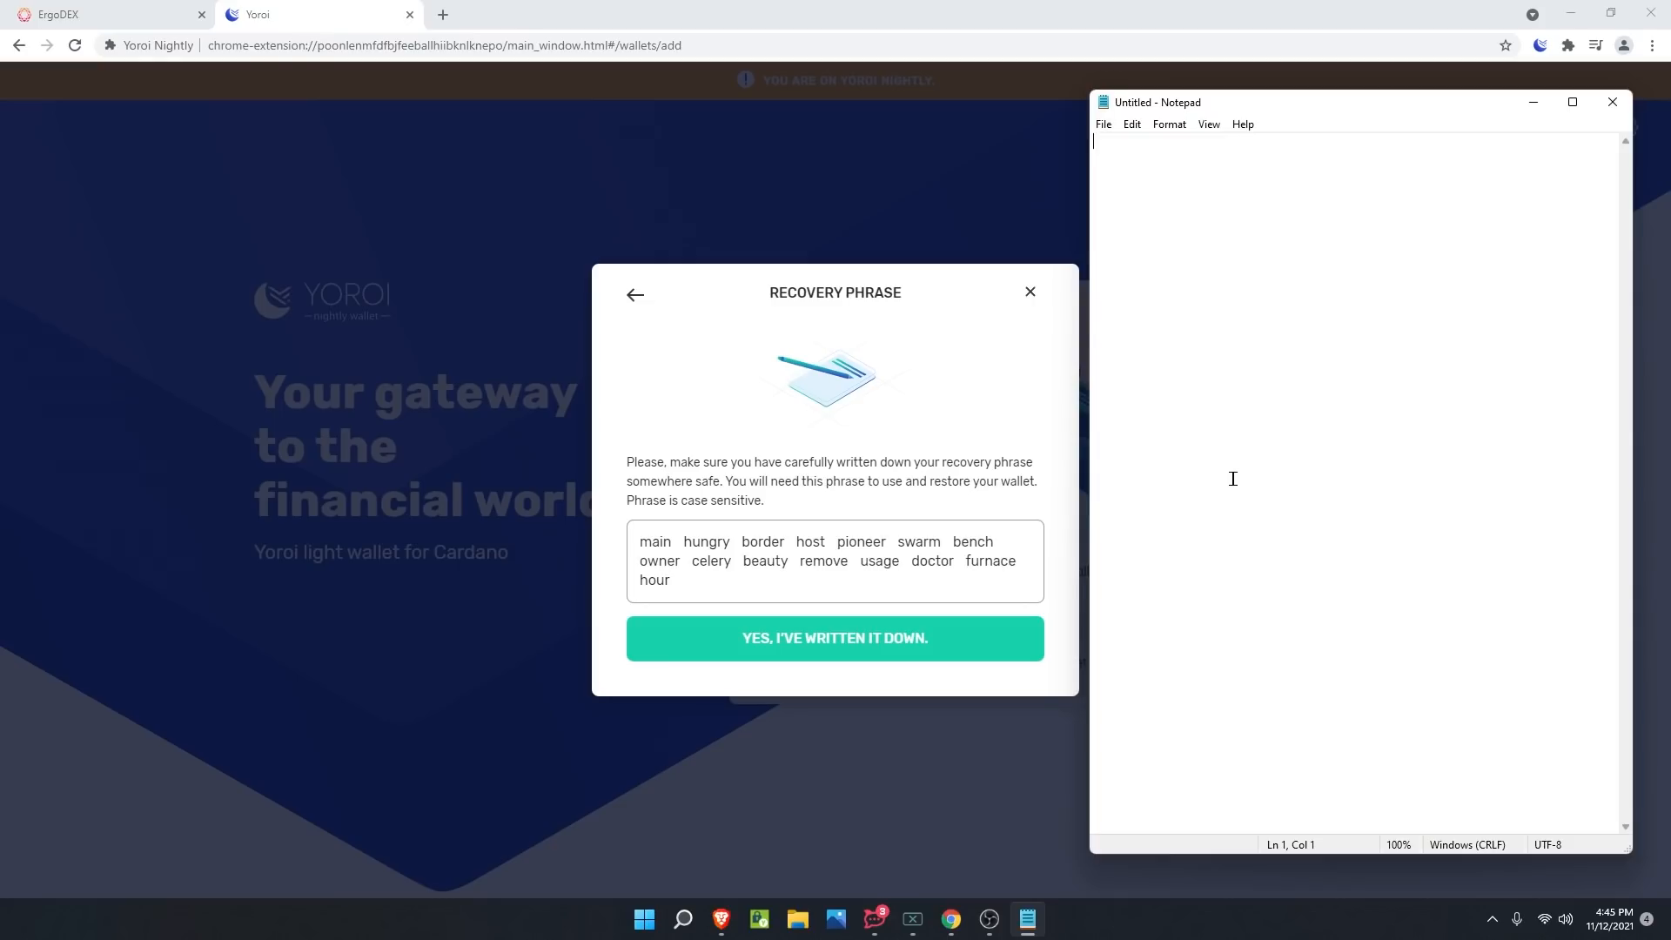
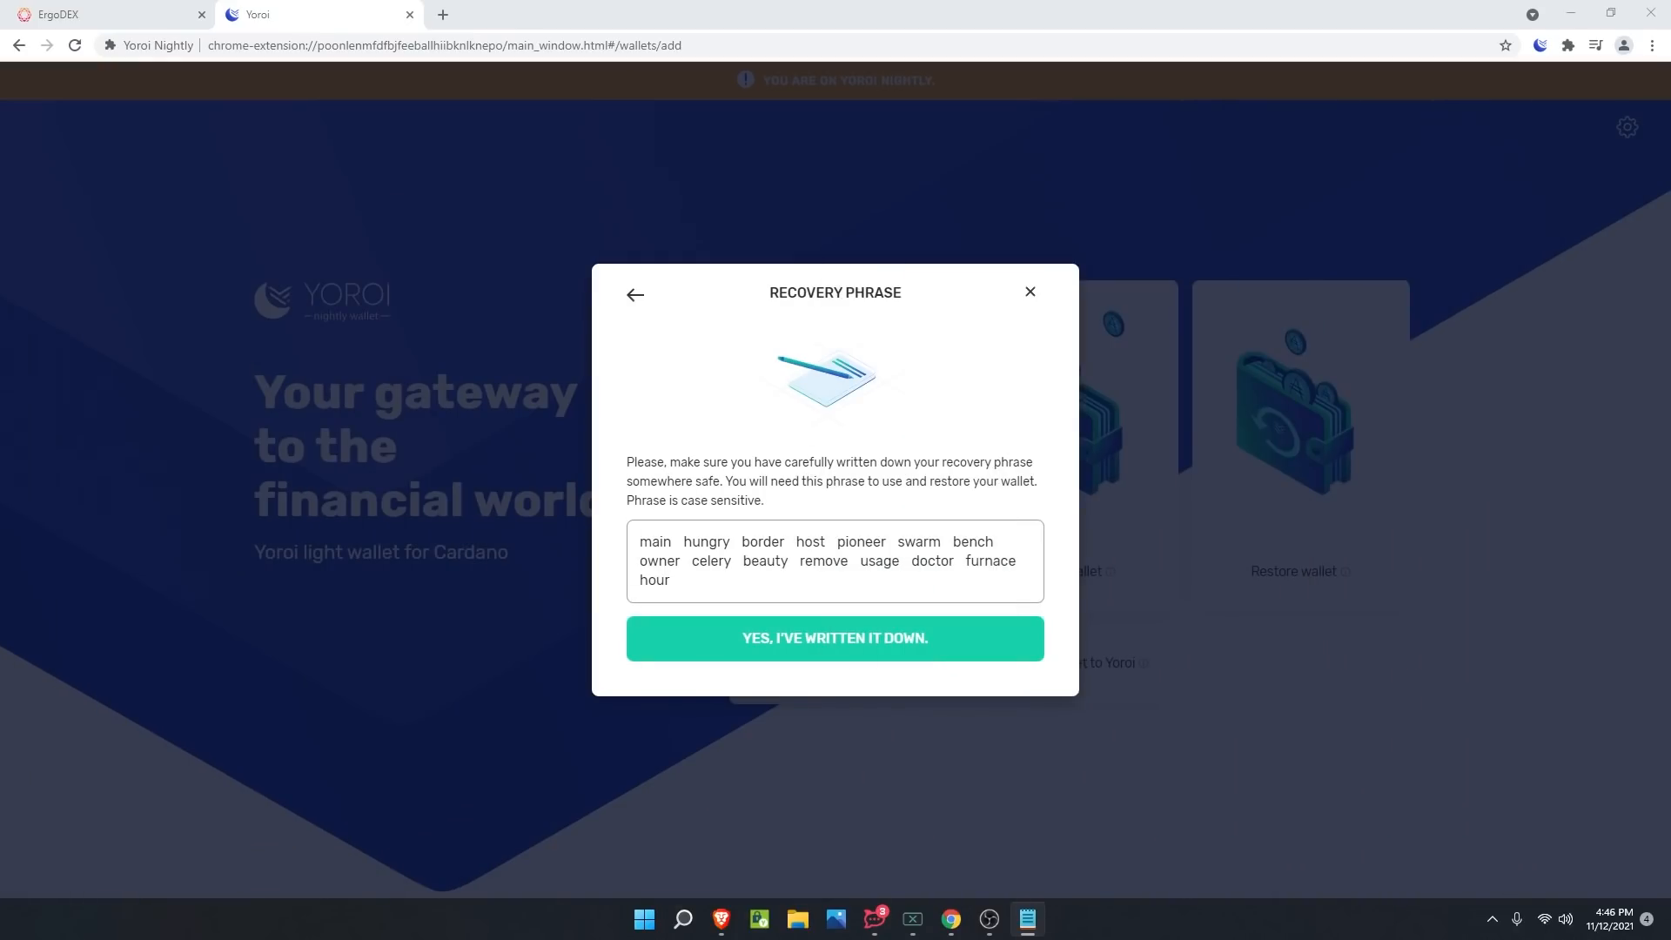
Step: Confirm the phrase is written down, start tapping words in order, then clear to restart verification
click(834, 637)
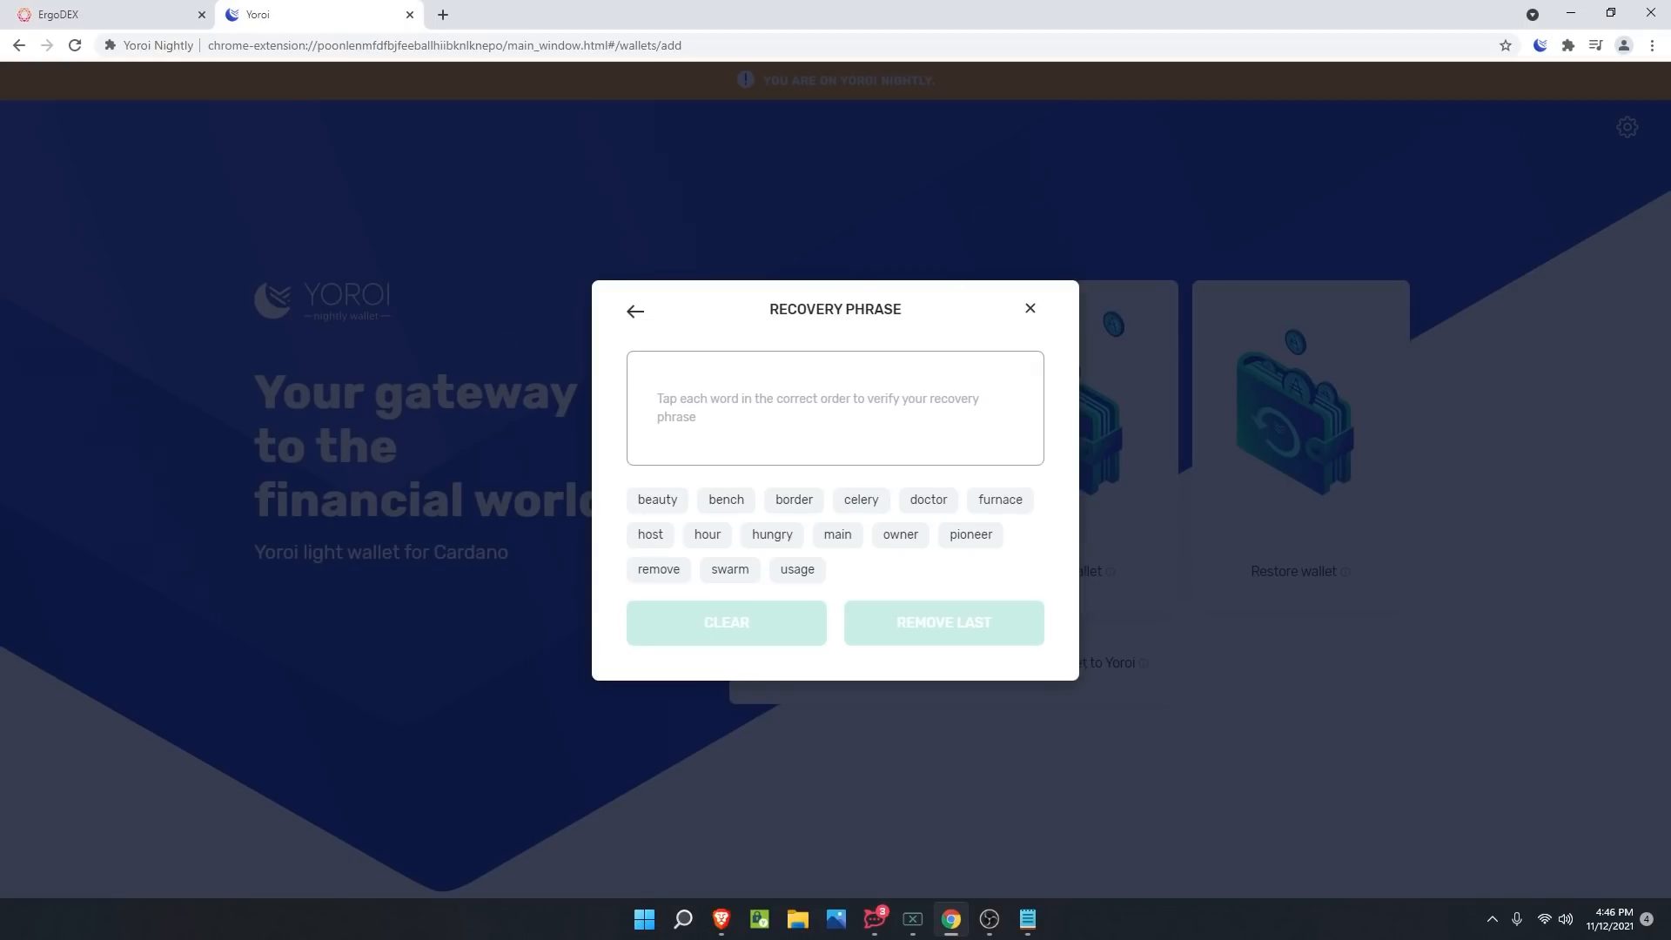
mouse_move(695, 554)
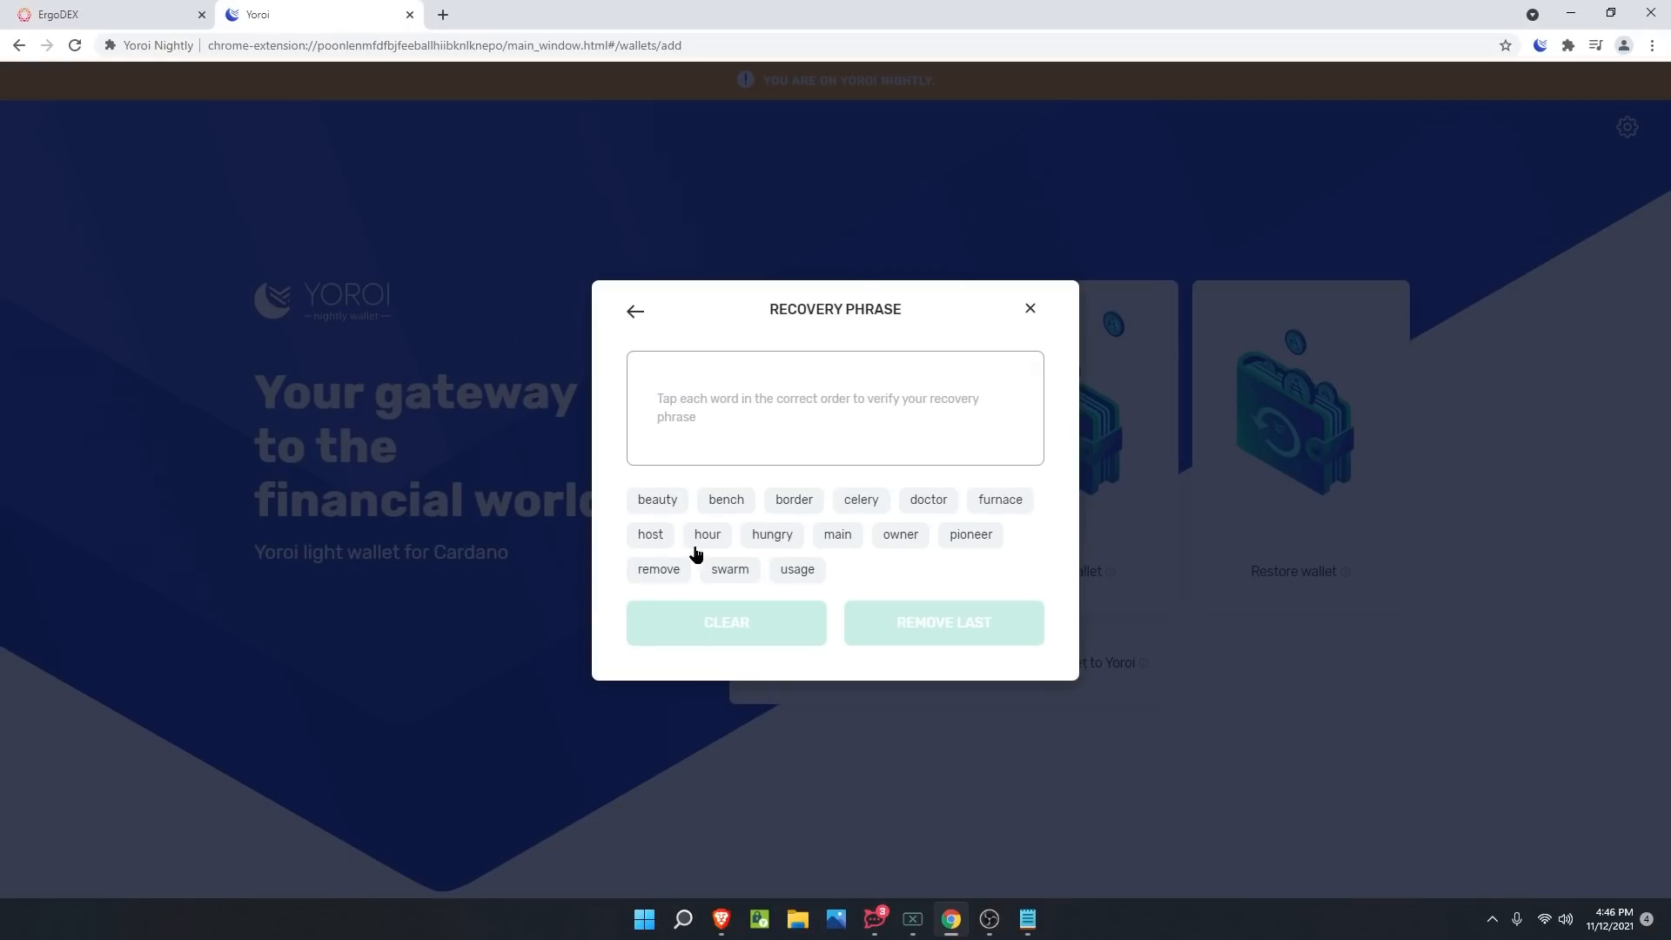
mouse_move(650, 551)
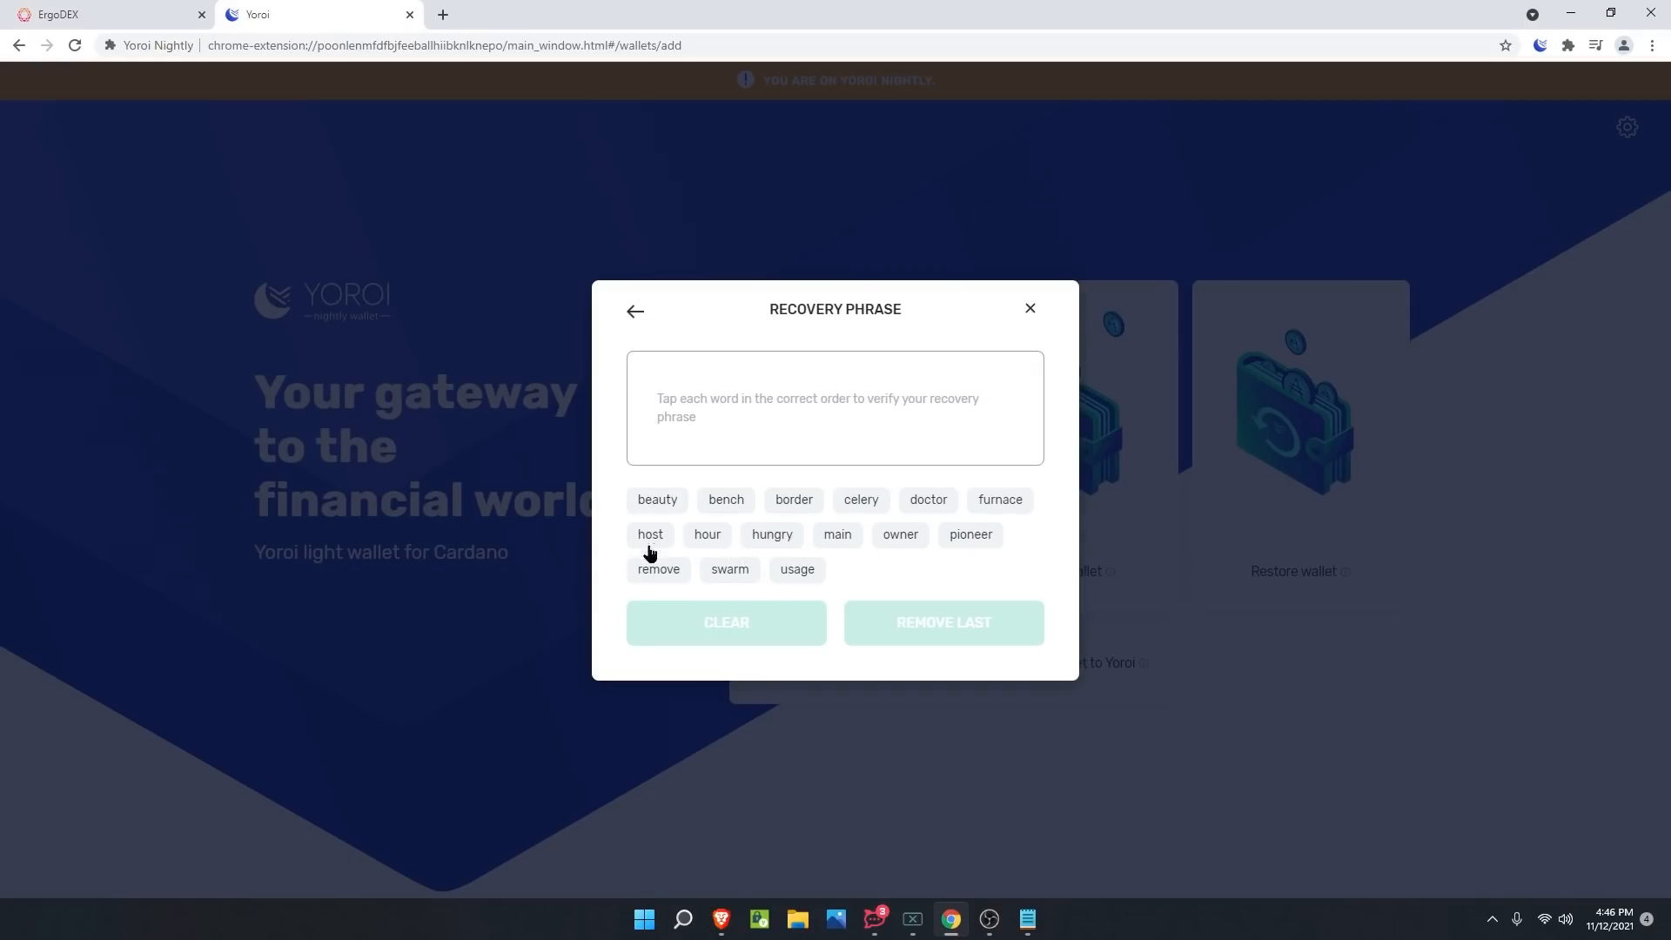
click(999, 500)
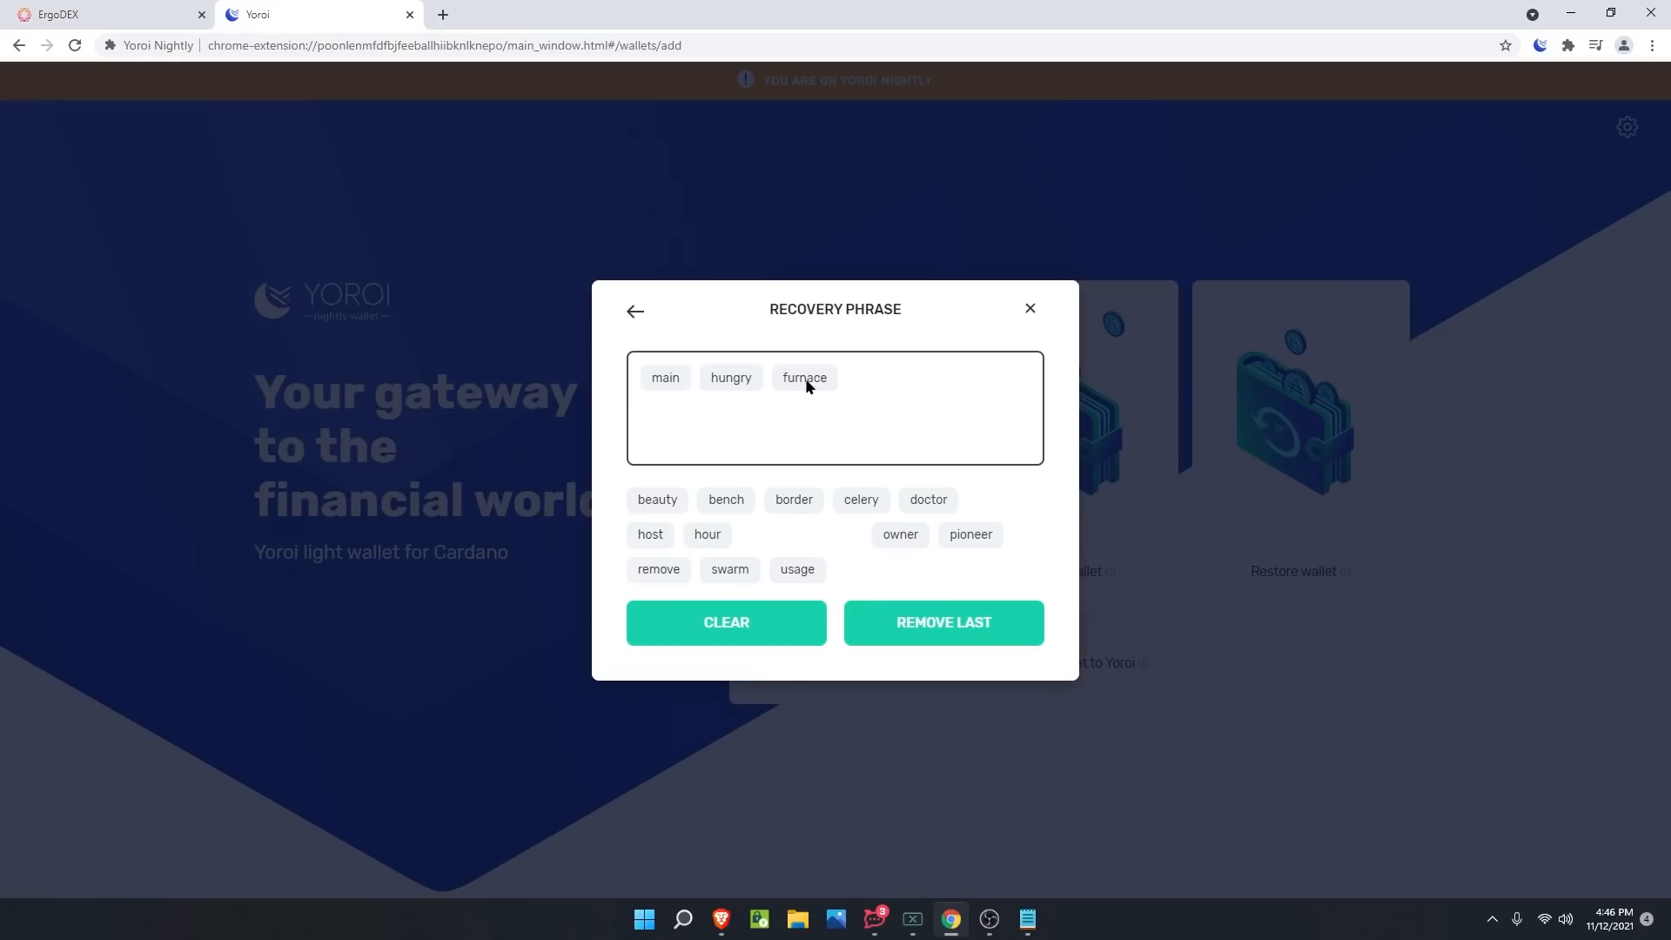
mouse_move(736, 585)
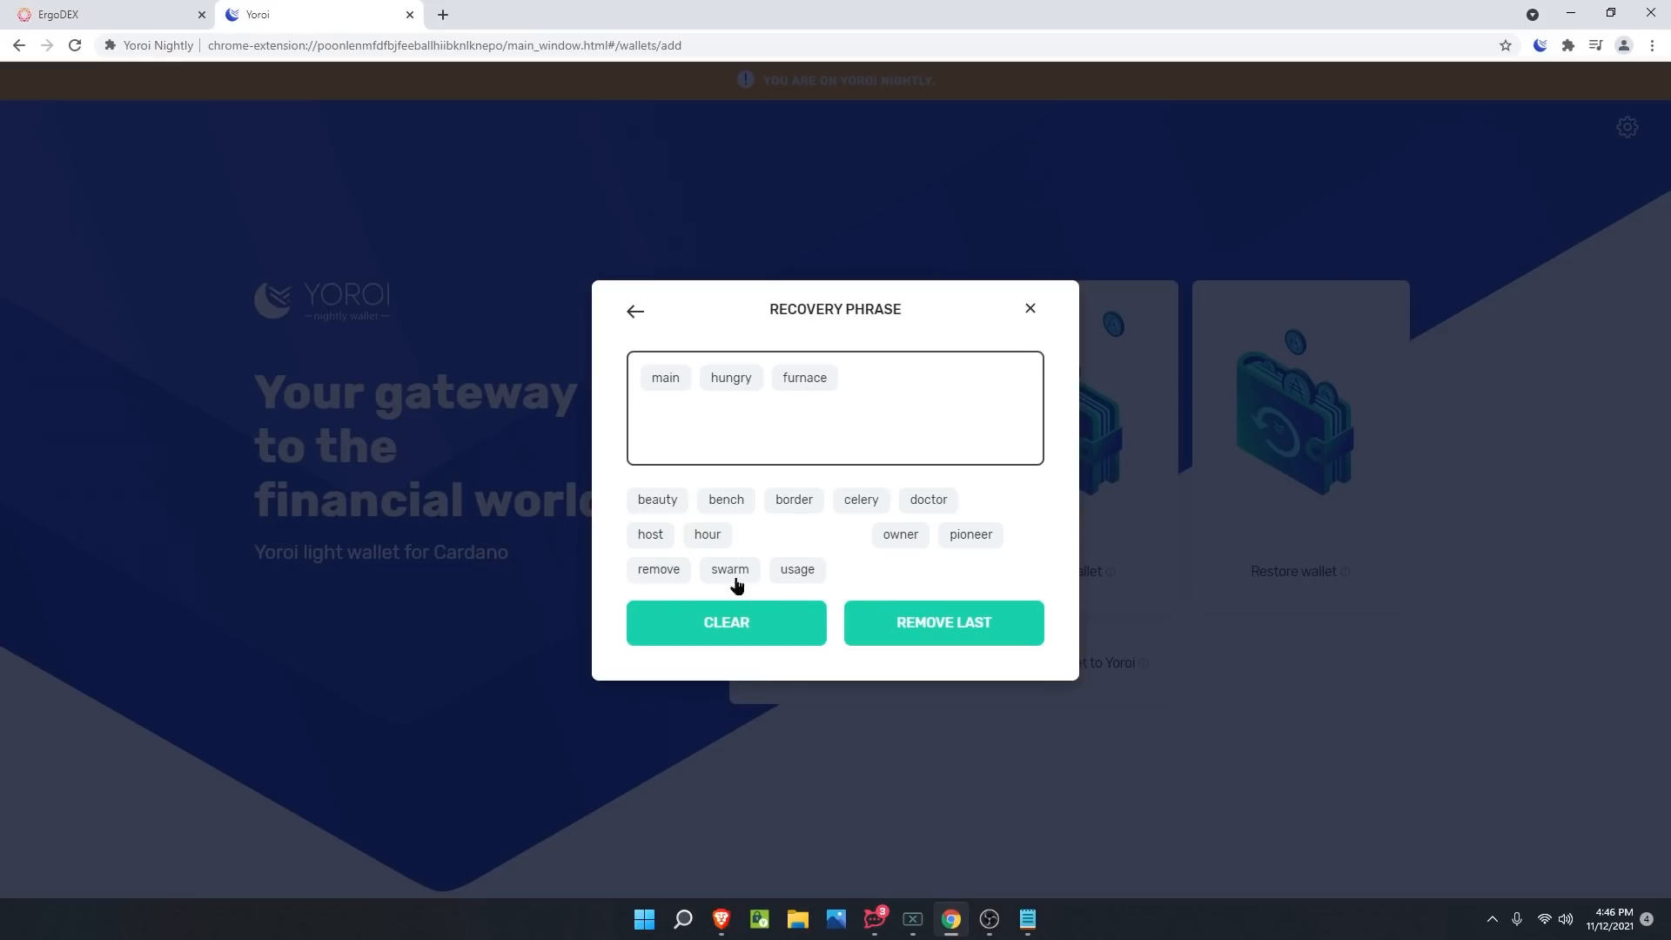
click(726, 623)
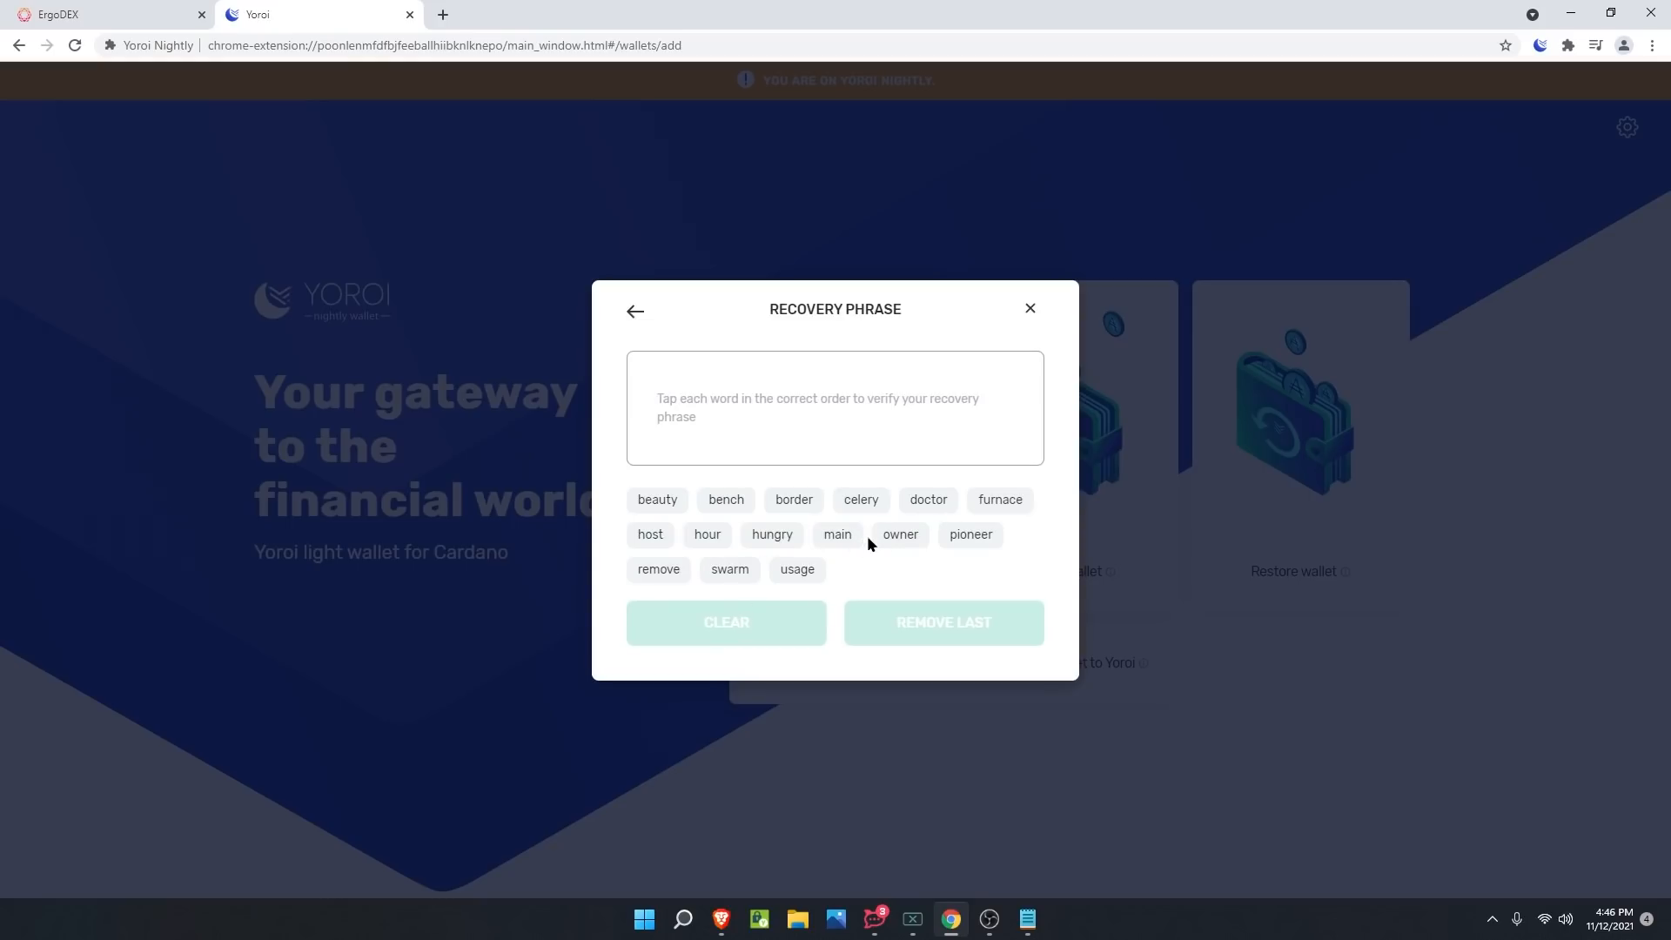
mouse_move(900, 510)
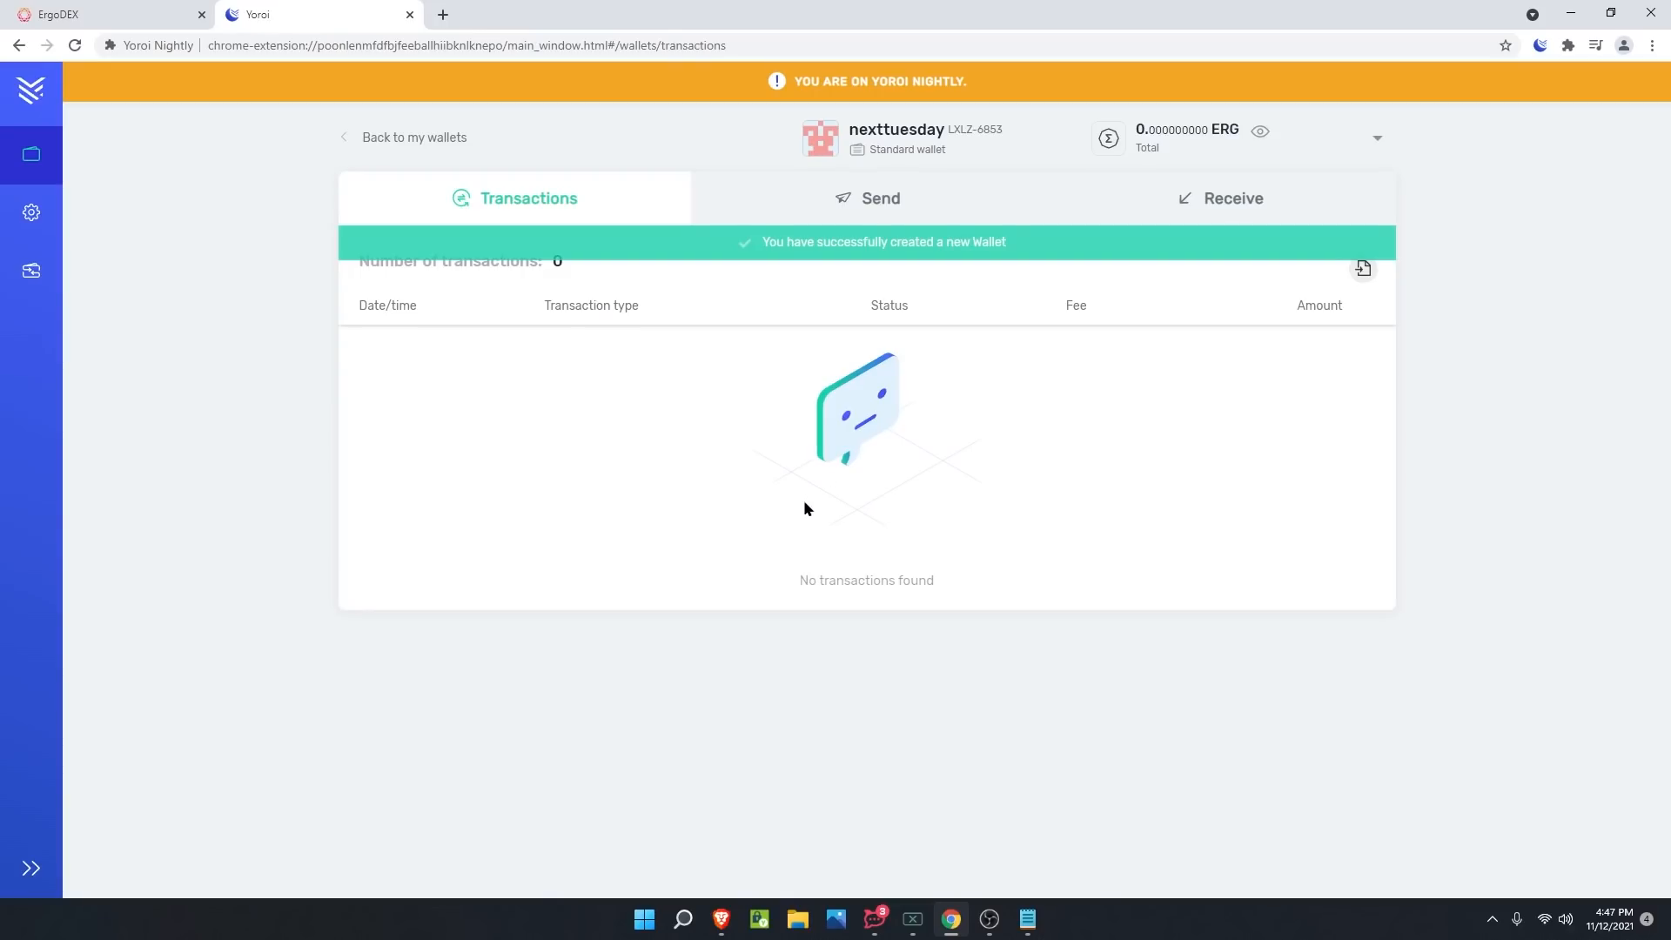
mouse_move(512, 456)
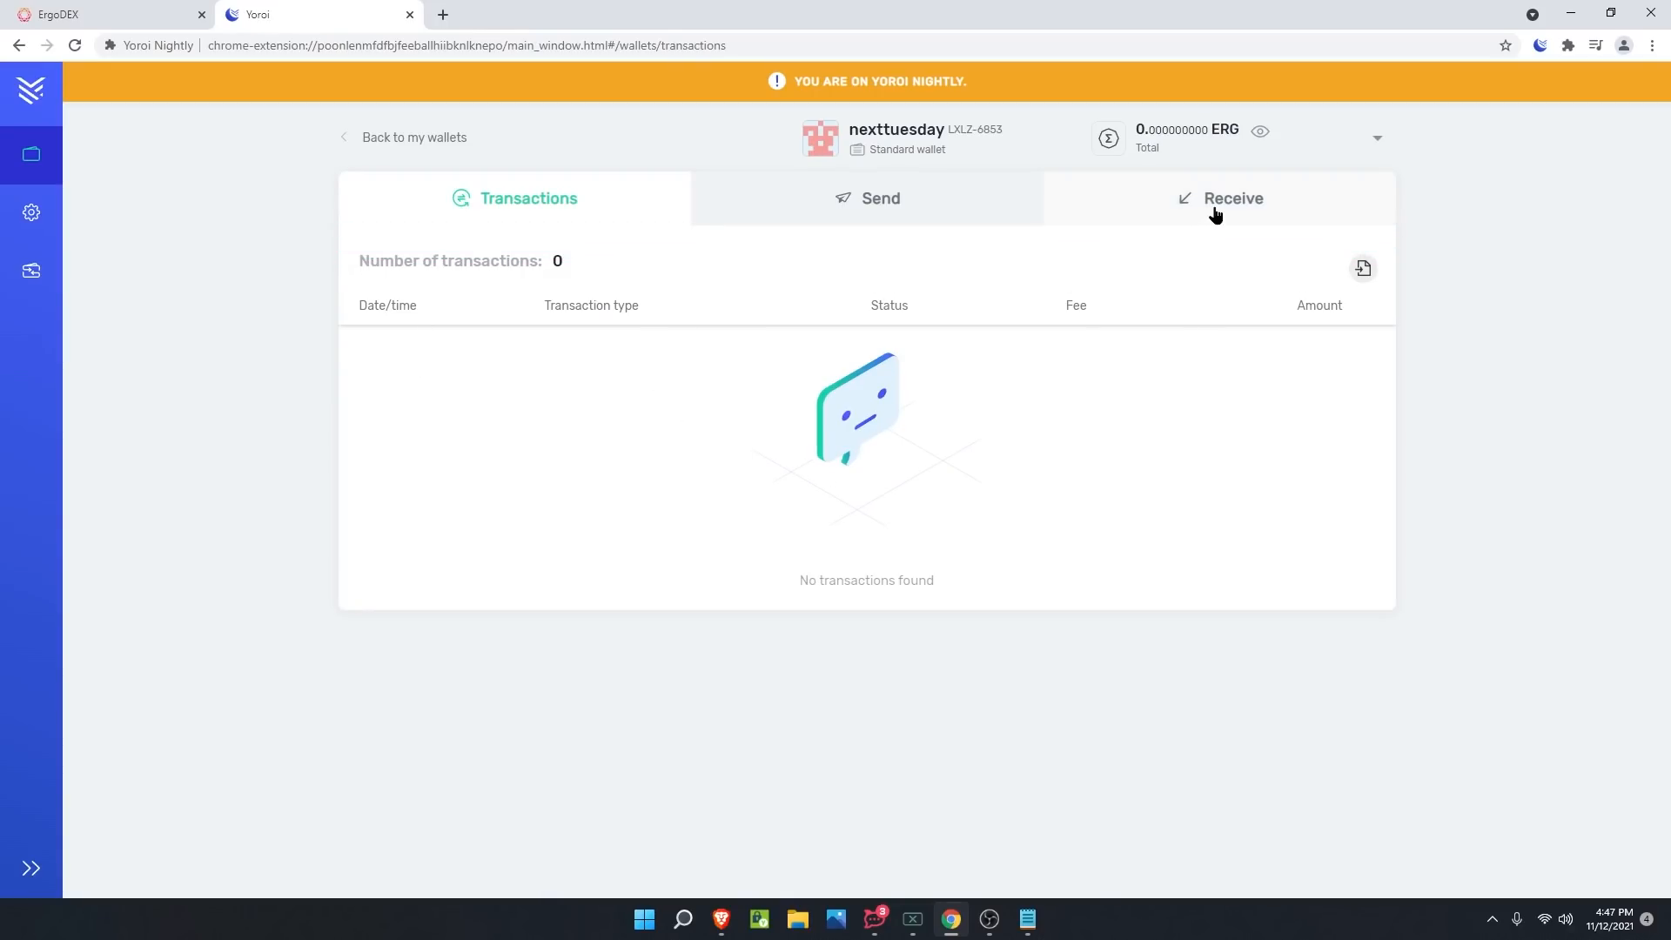
Step: Show wallet nexttuesday's P2PK receiving address with its QR code
click(1219, 199)
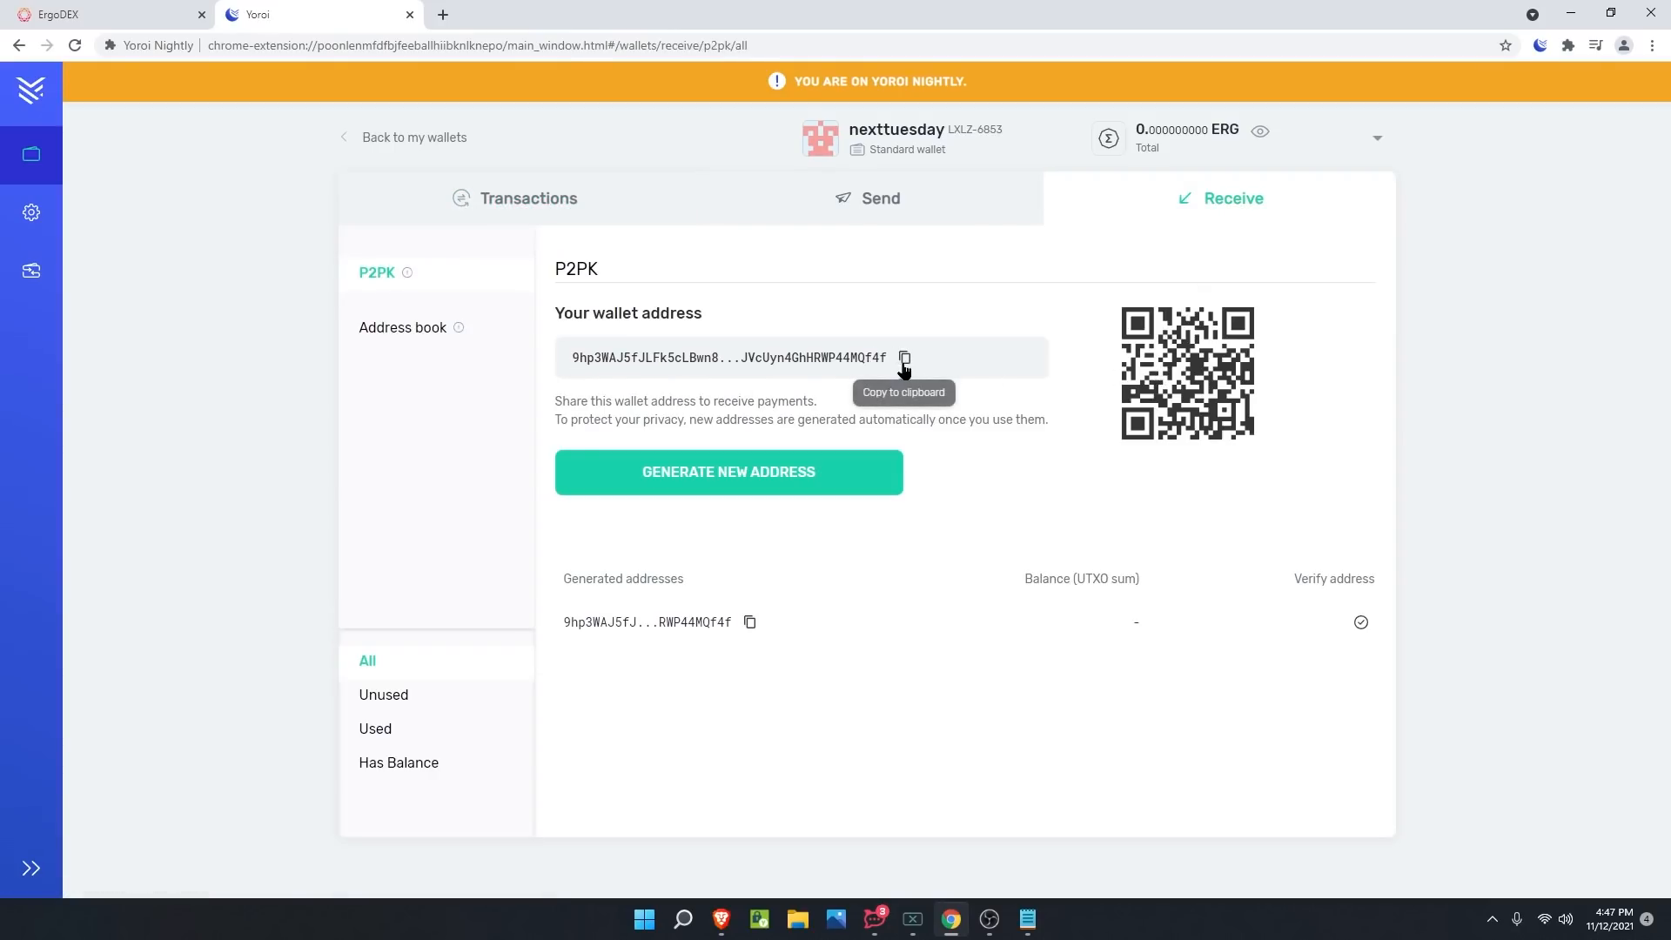
mouse_move(933, 419)
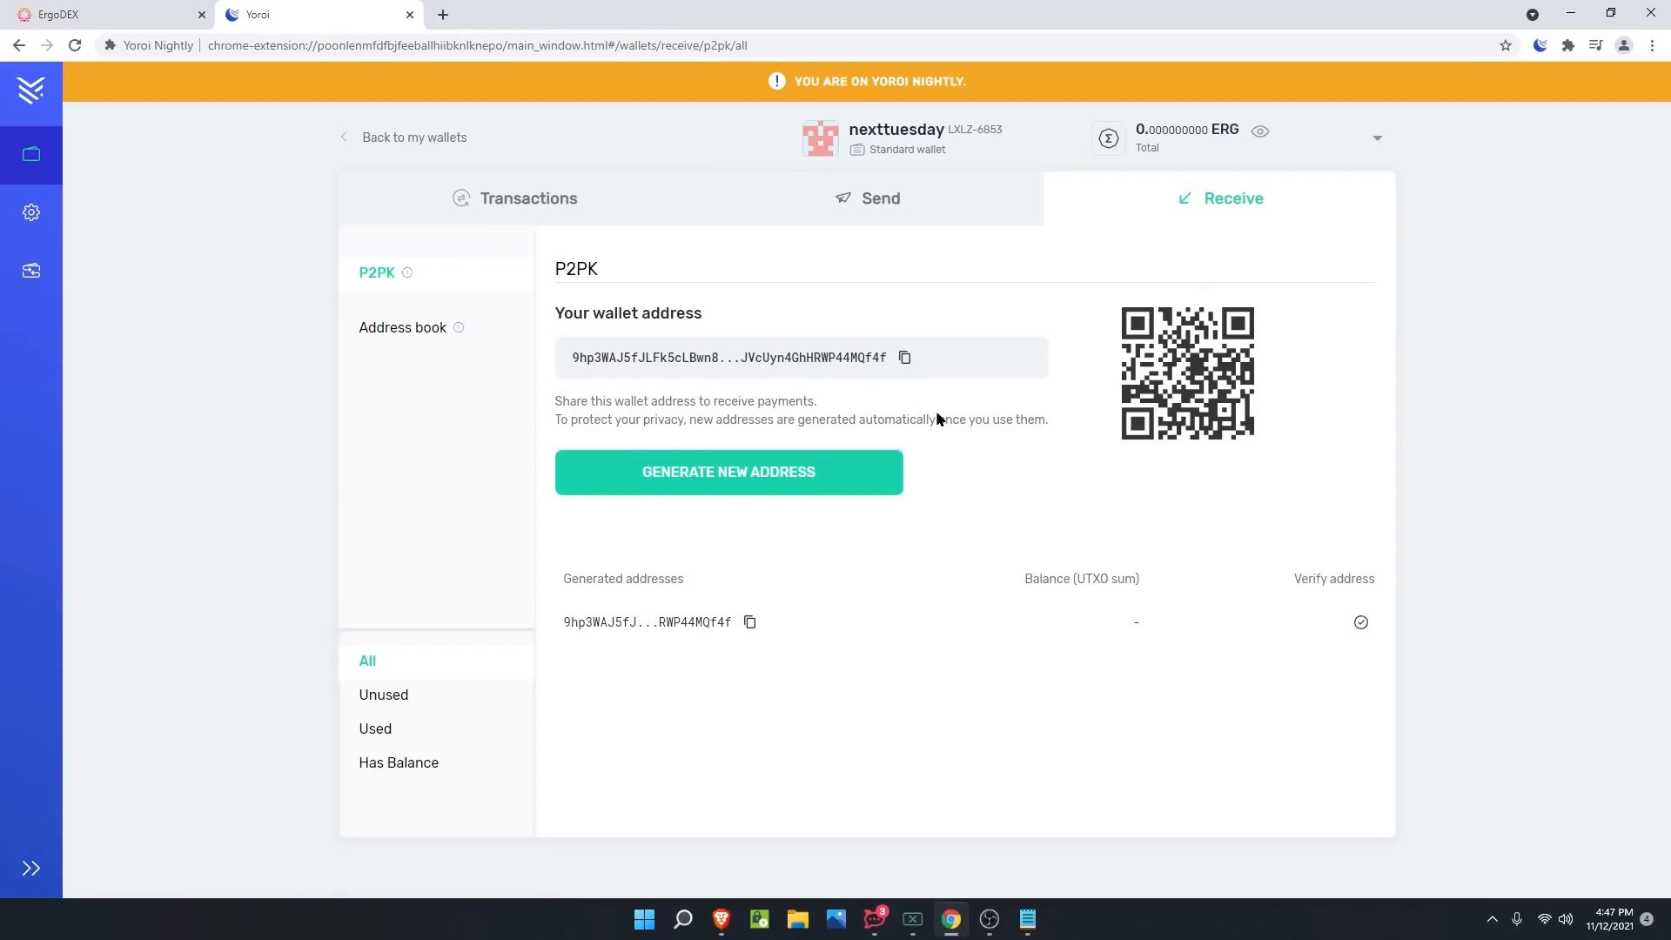
mouse_move(898, 407)
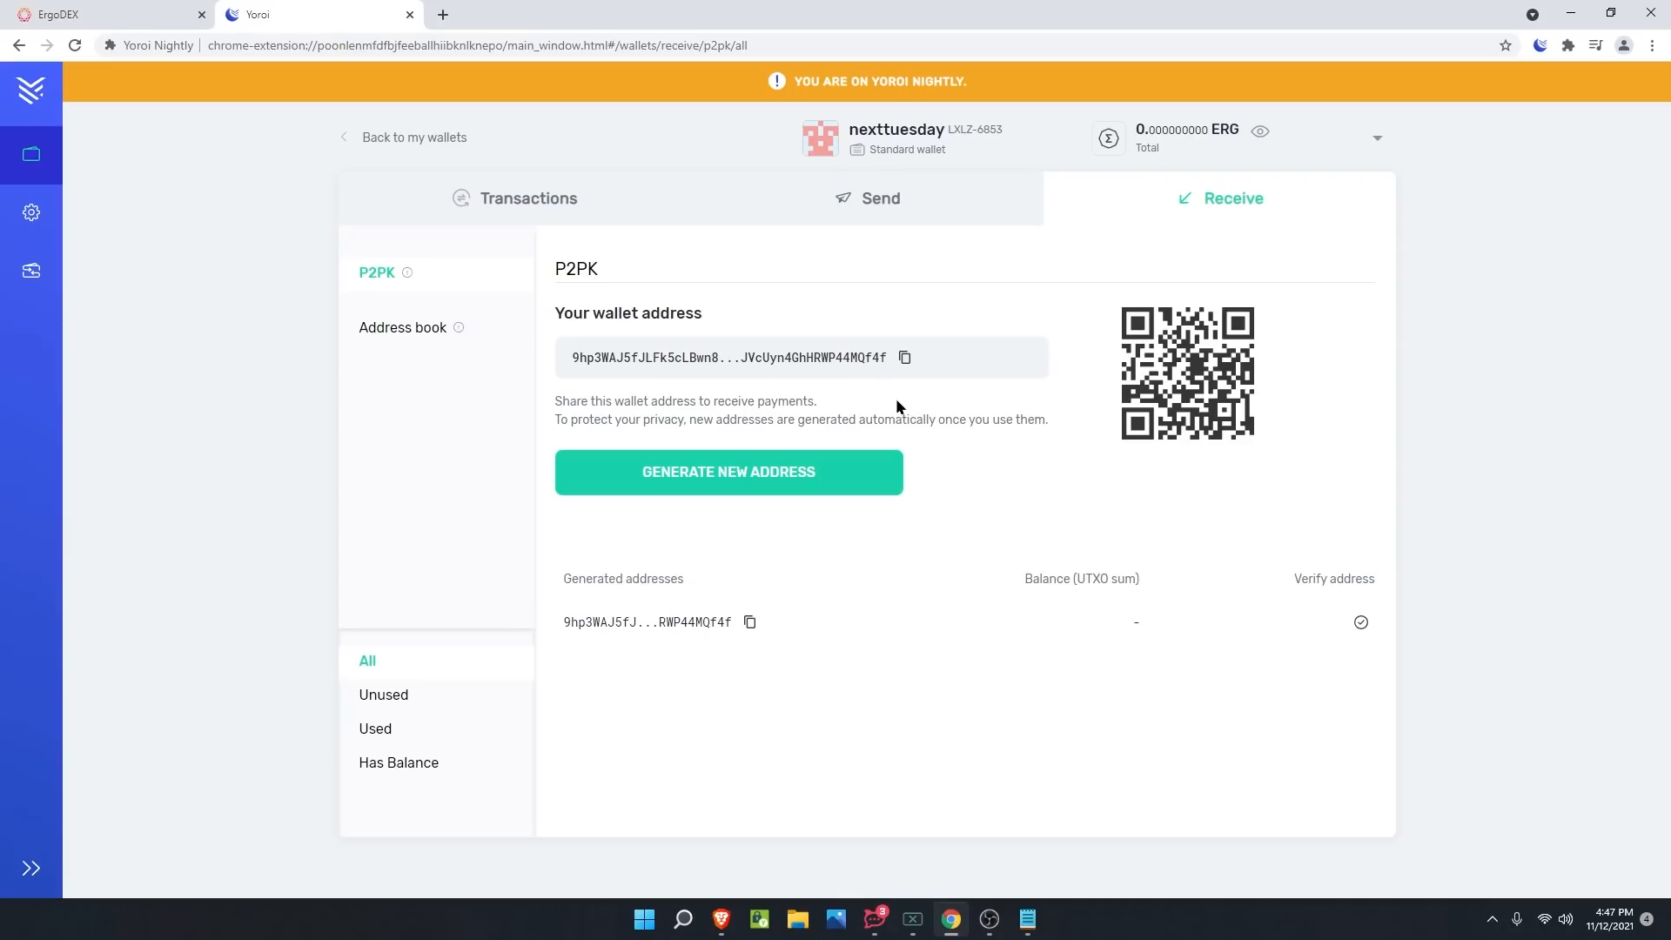
mouse_move(865, 325)
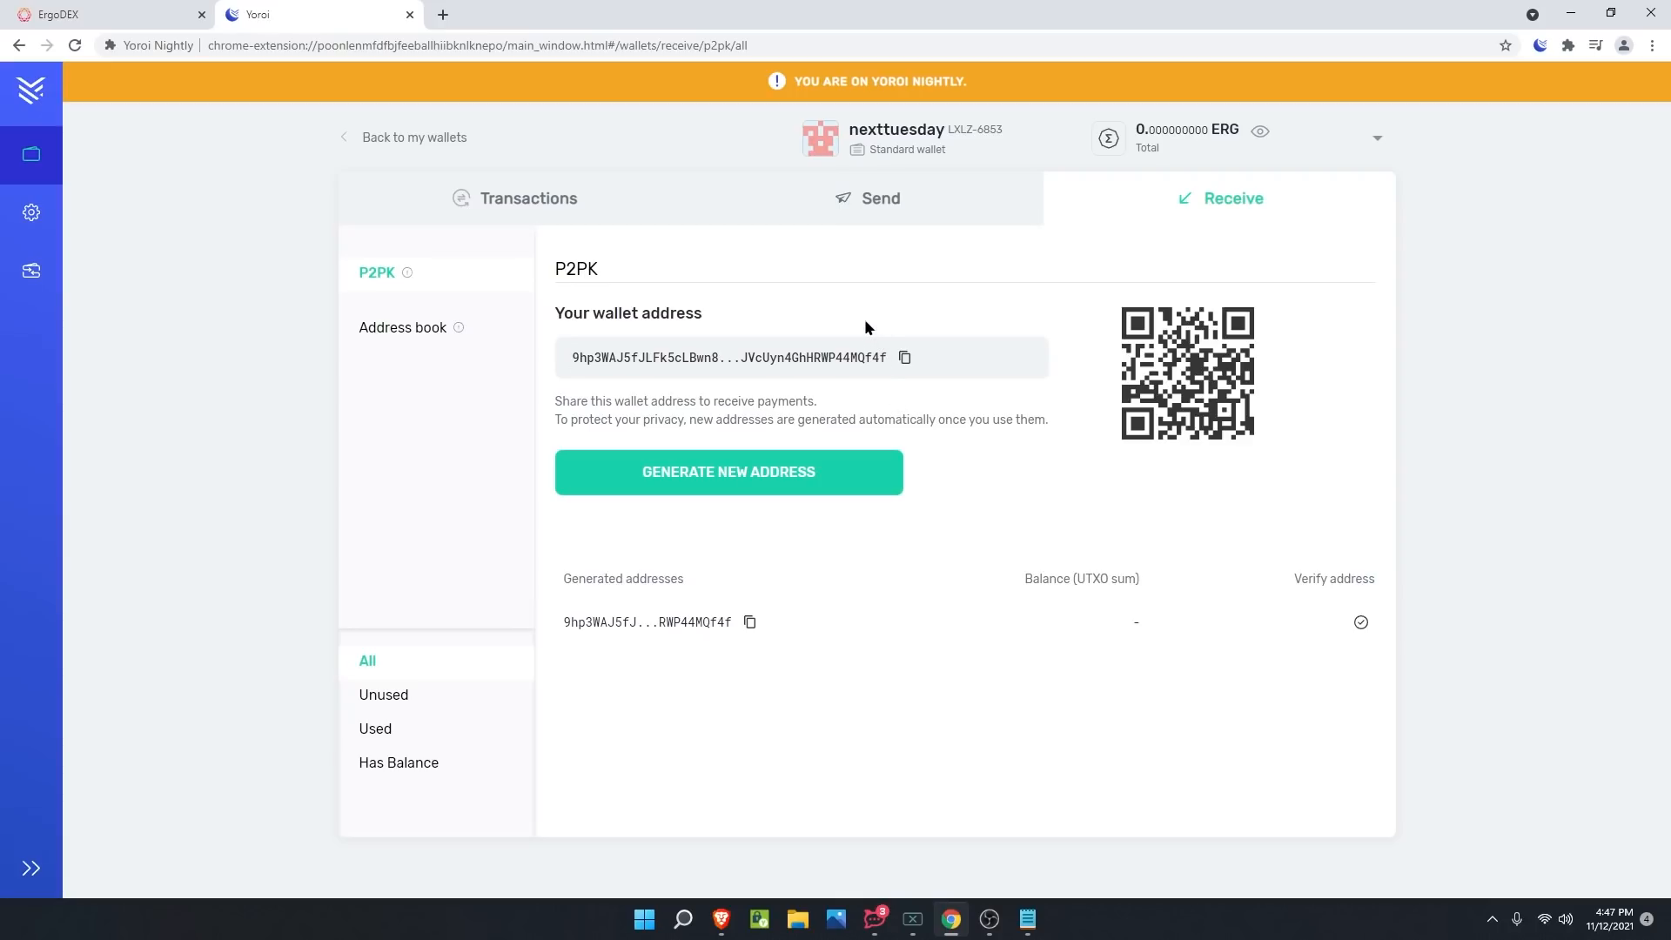
mouse_move(906, 357)
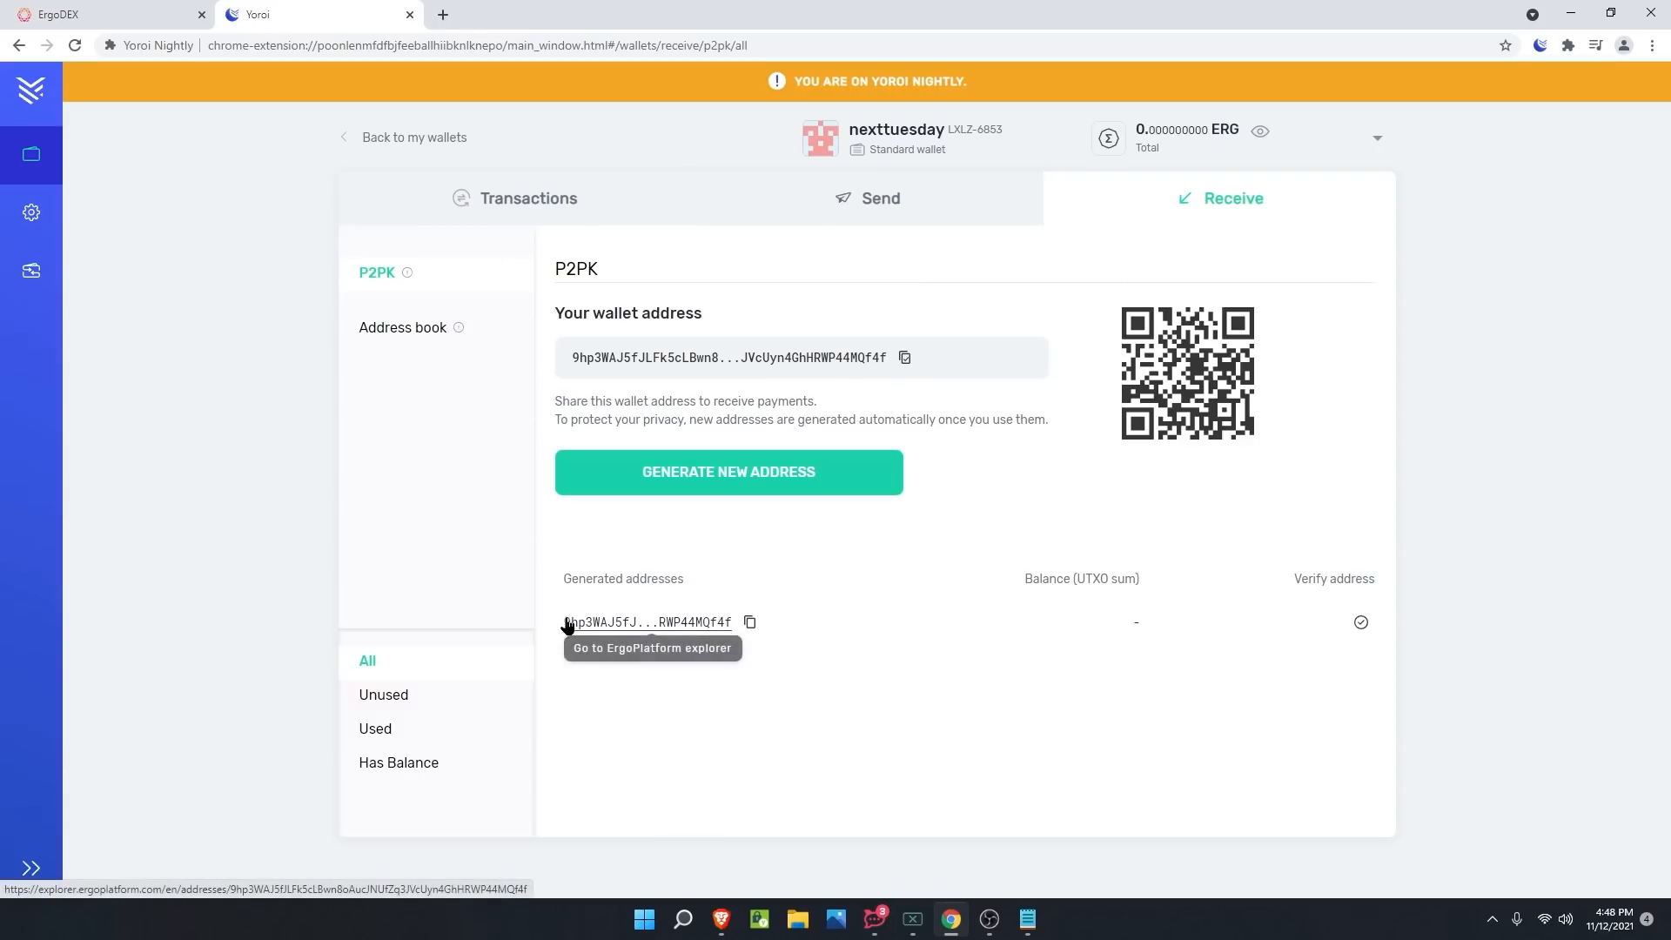
mouse_move(524, 613)
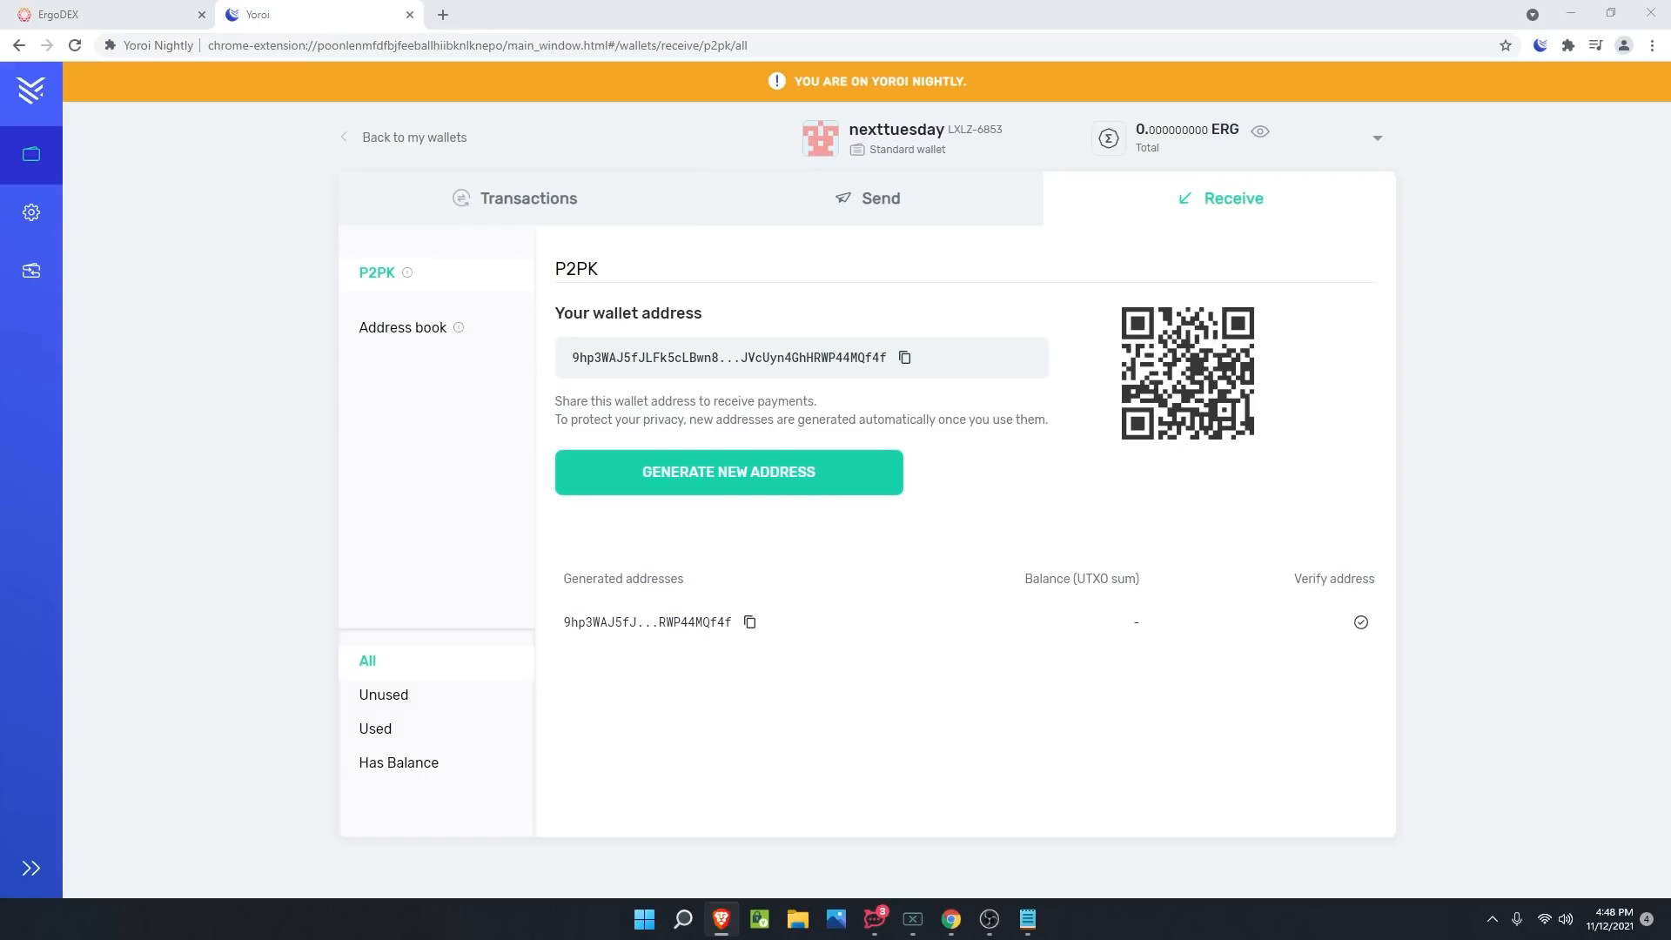
mouse_move(903, 357)
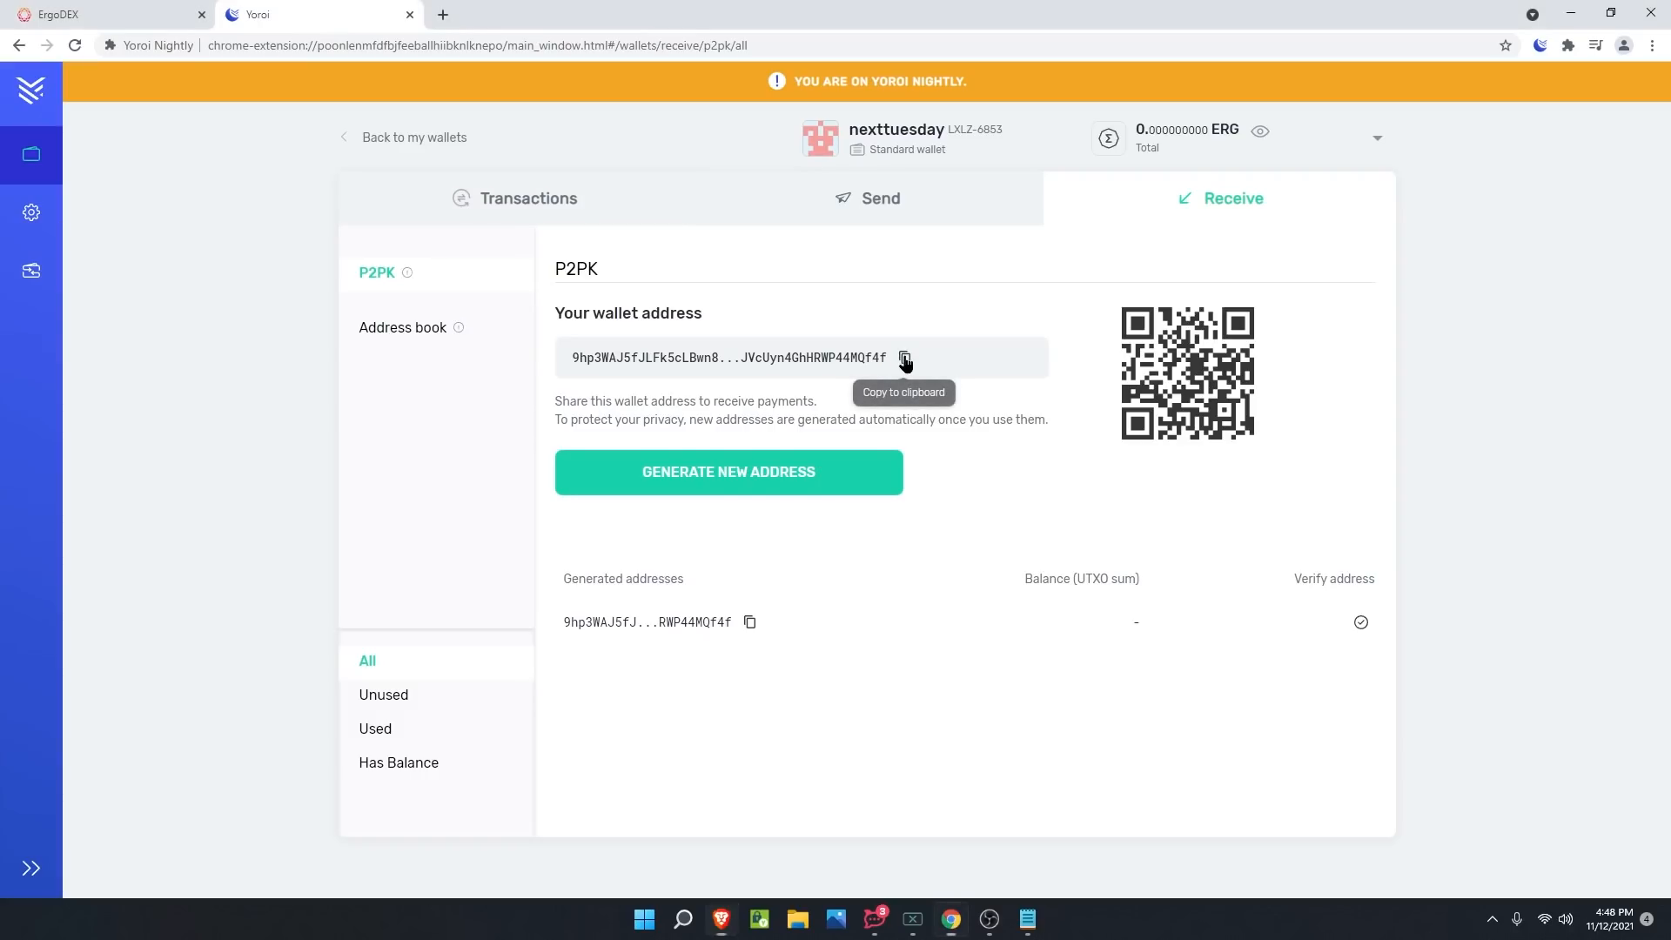
mouse_move(904, 357)
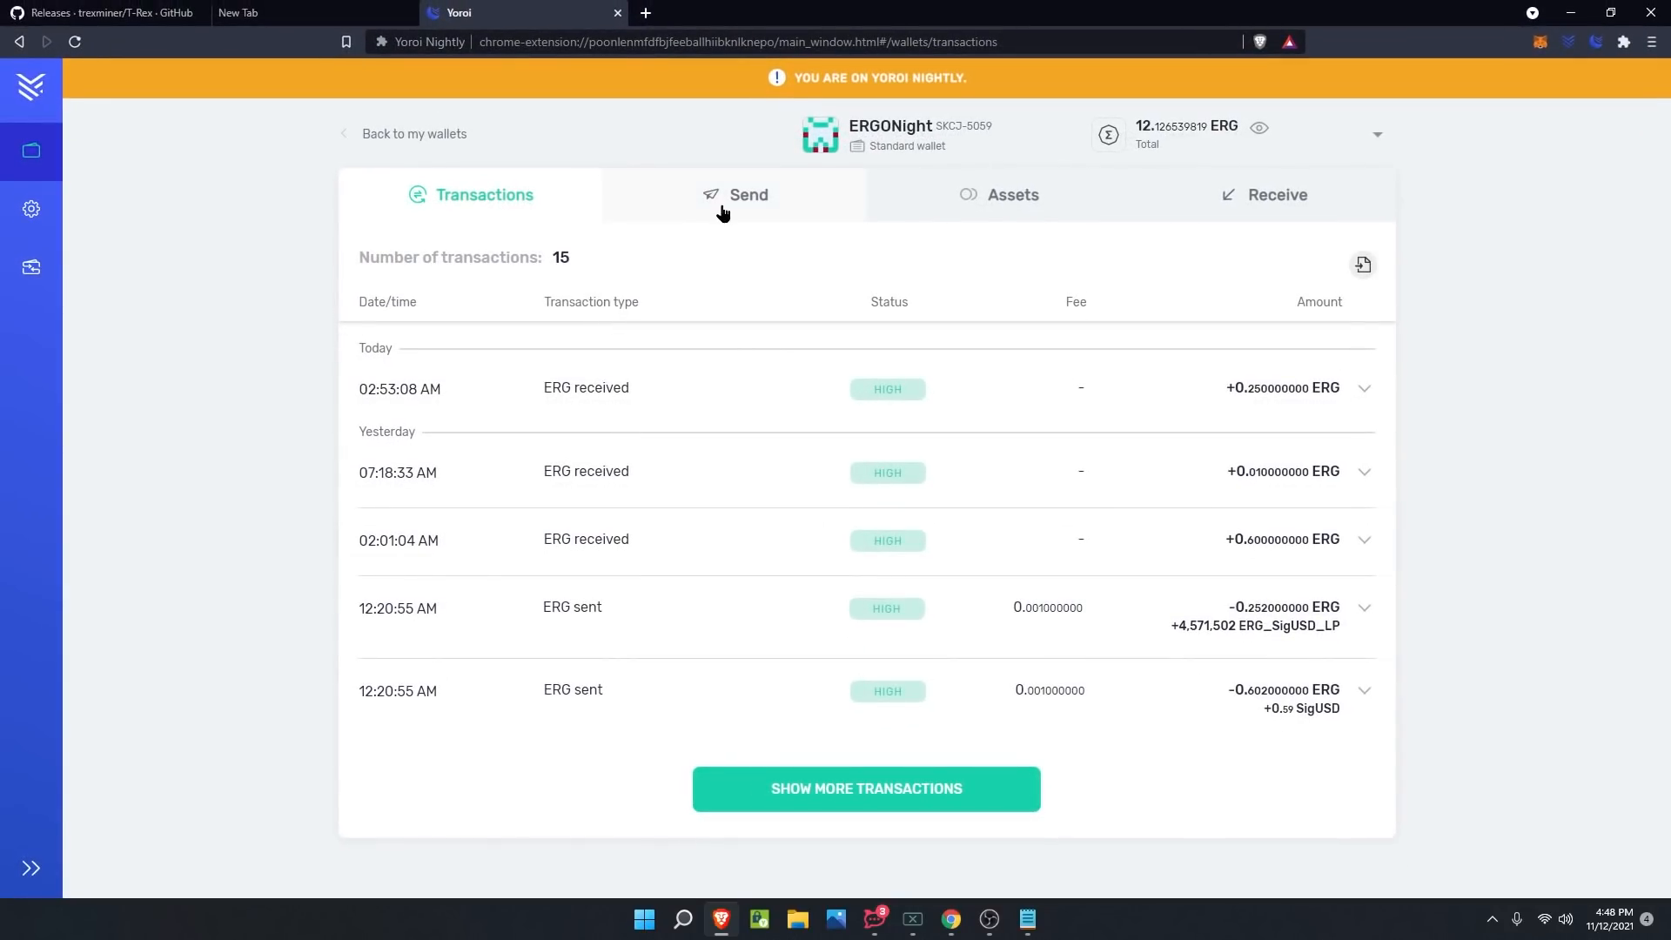
click(735, 195)
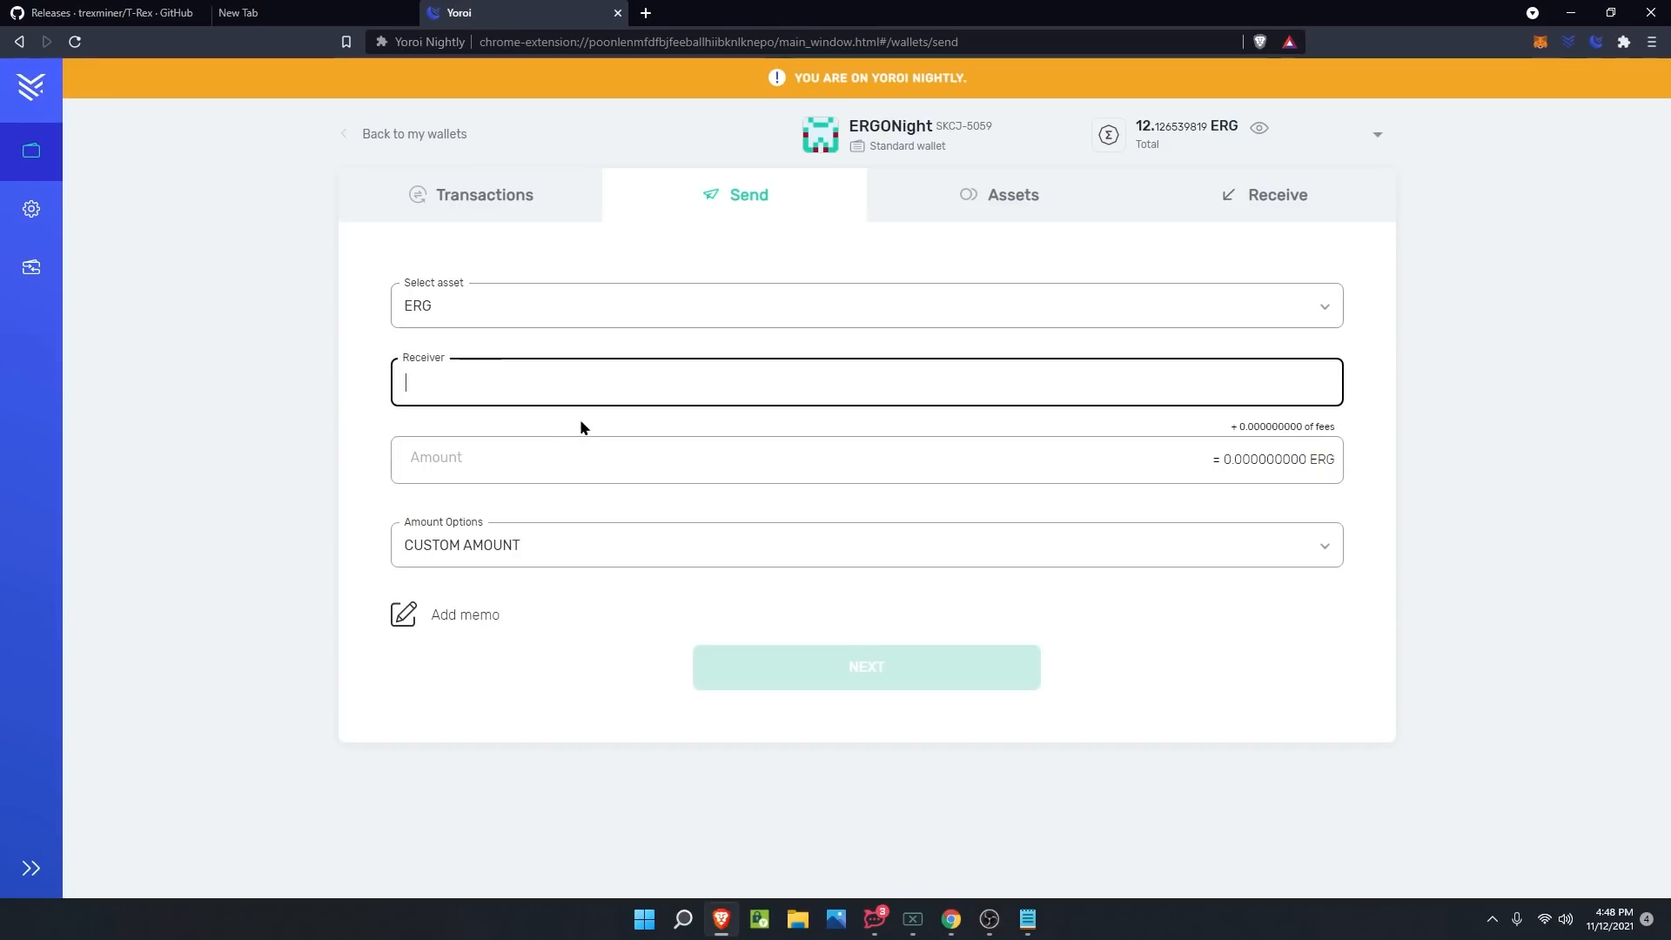
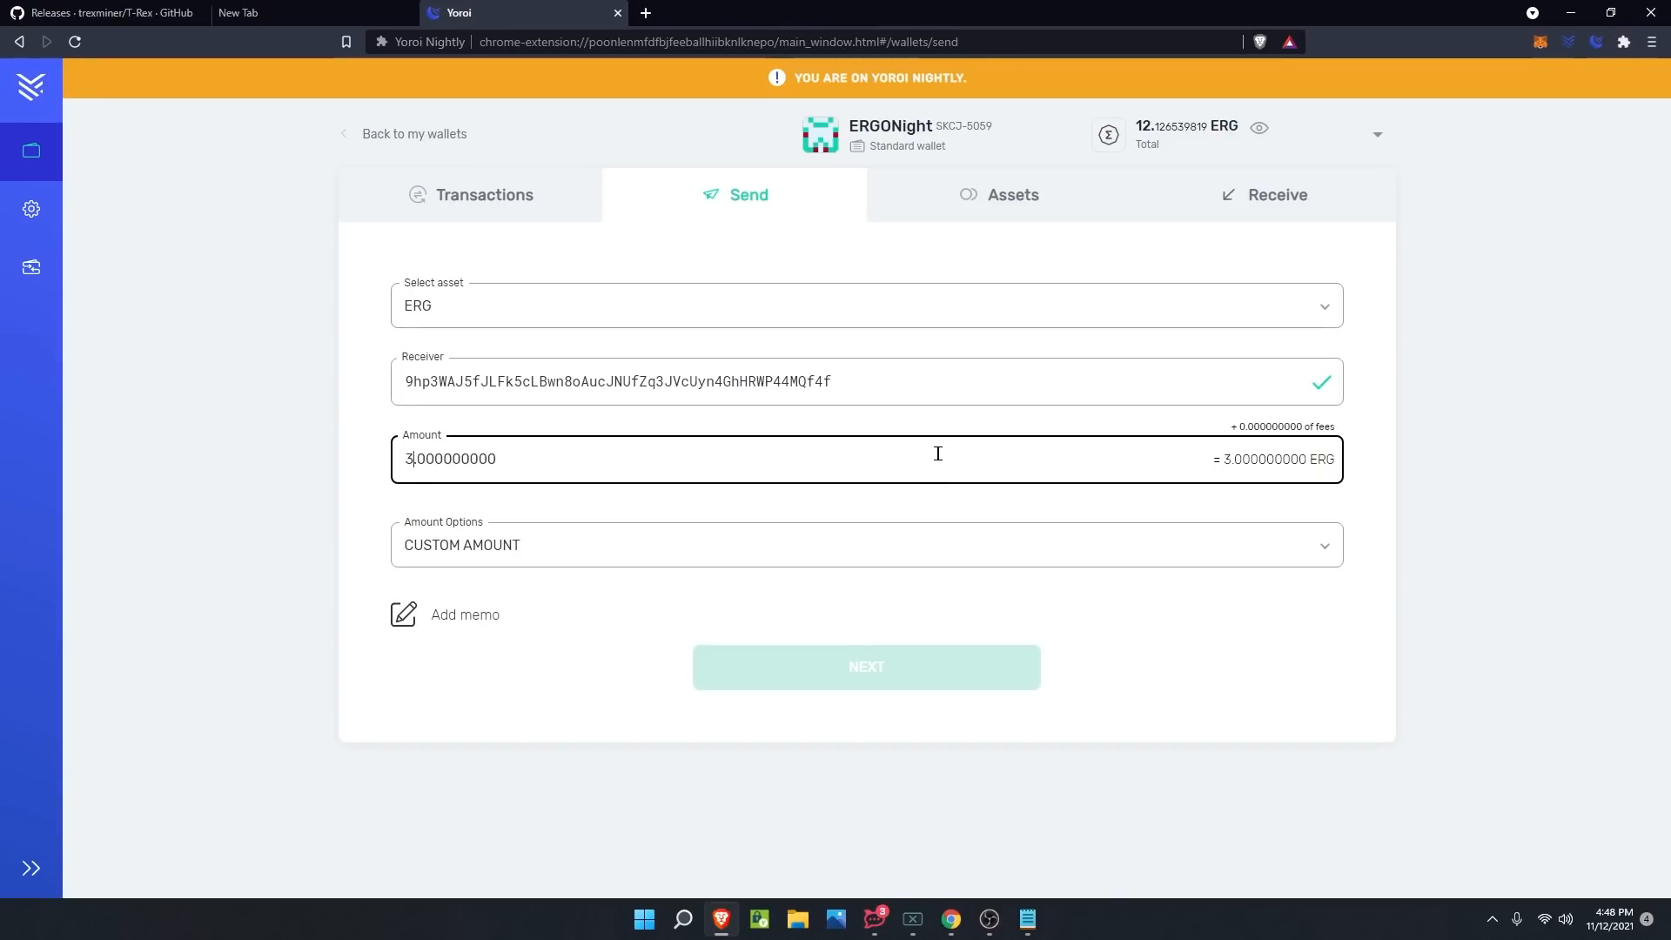
text(1)
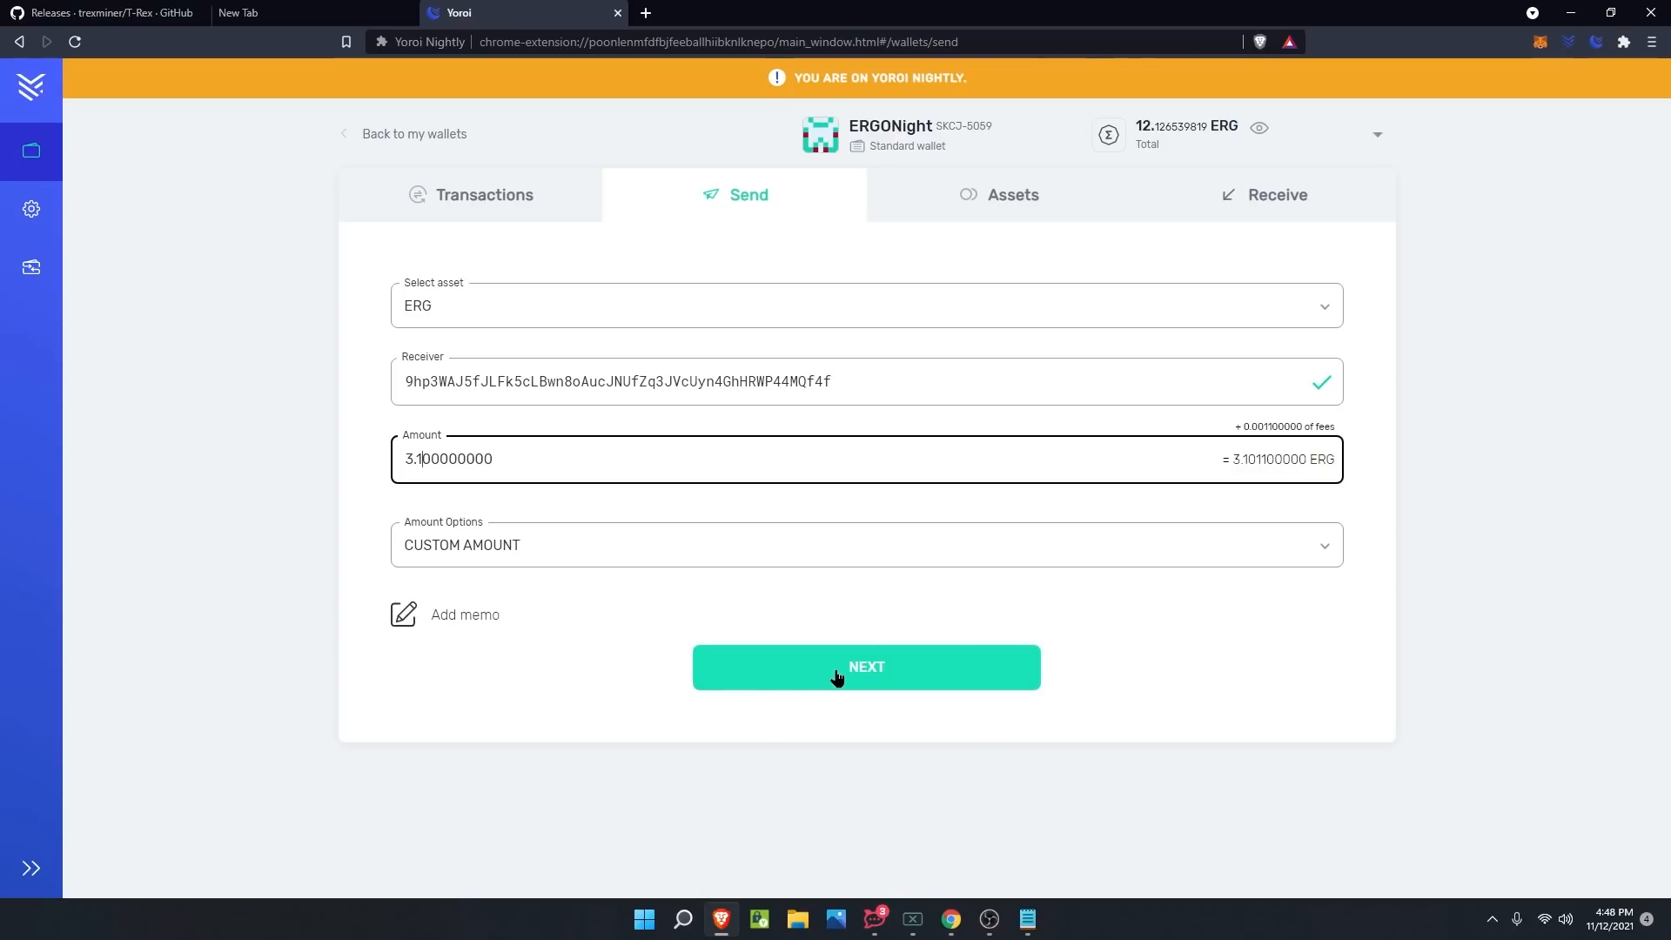
click(865, 666)
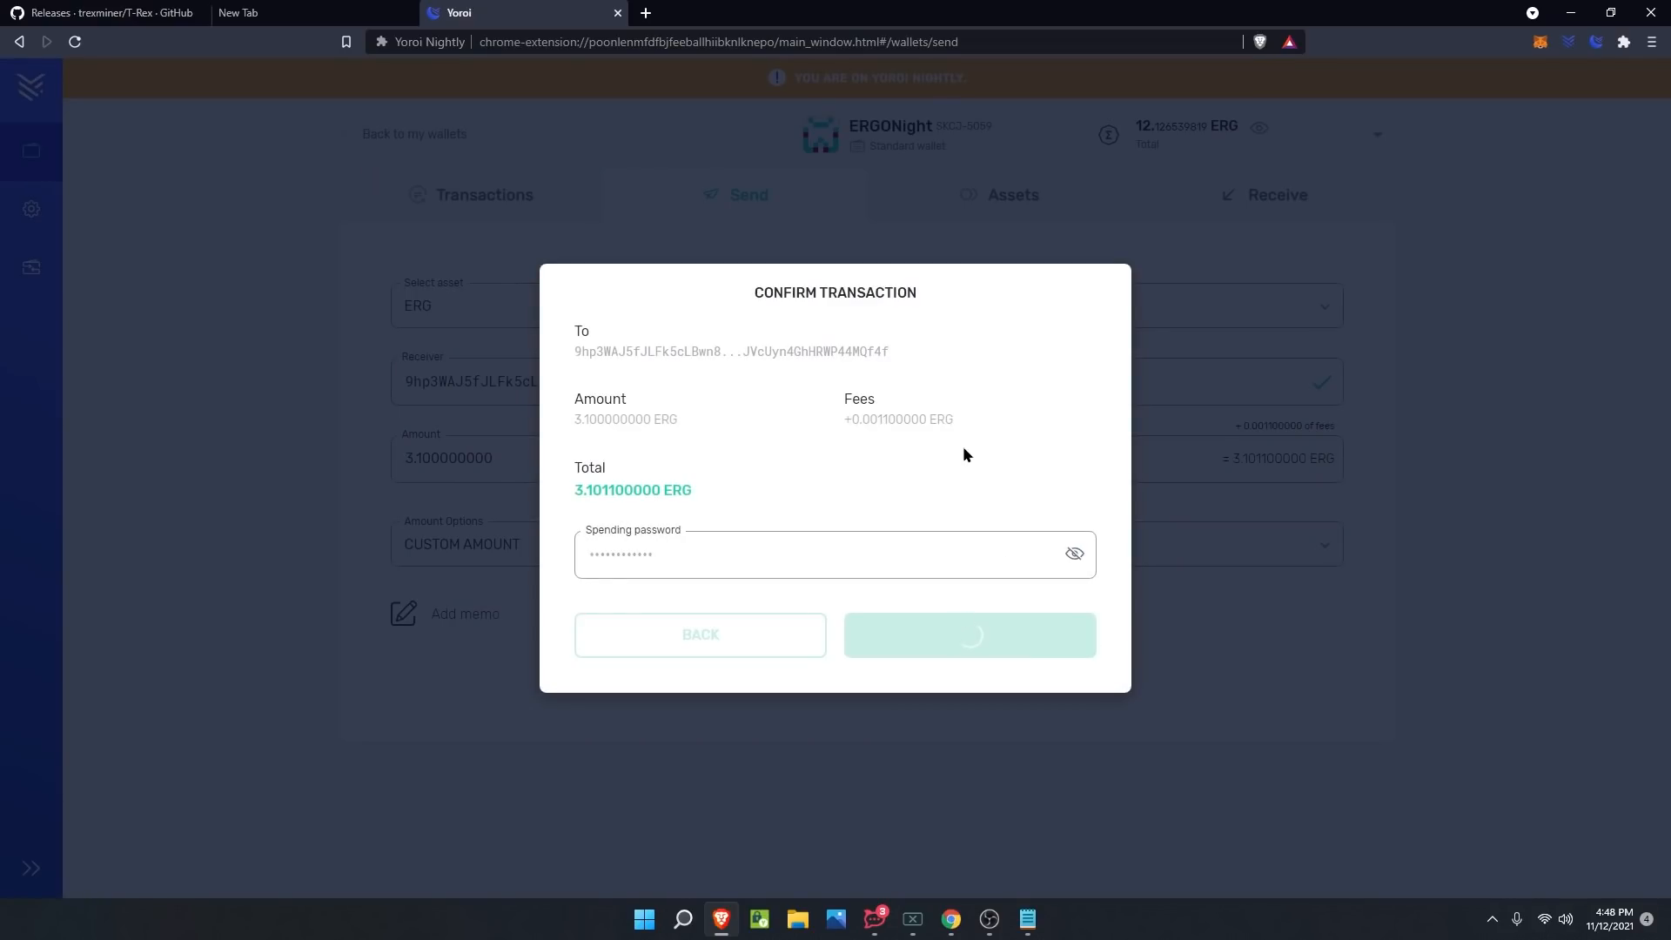
click(969, 633)
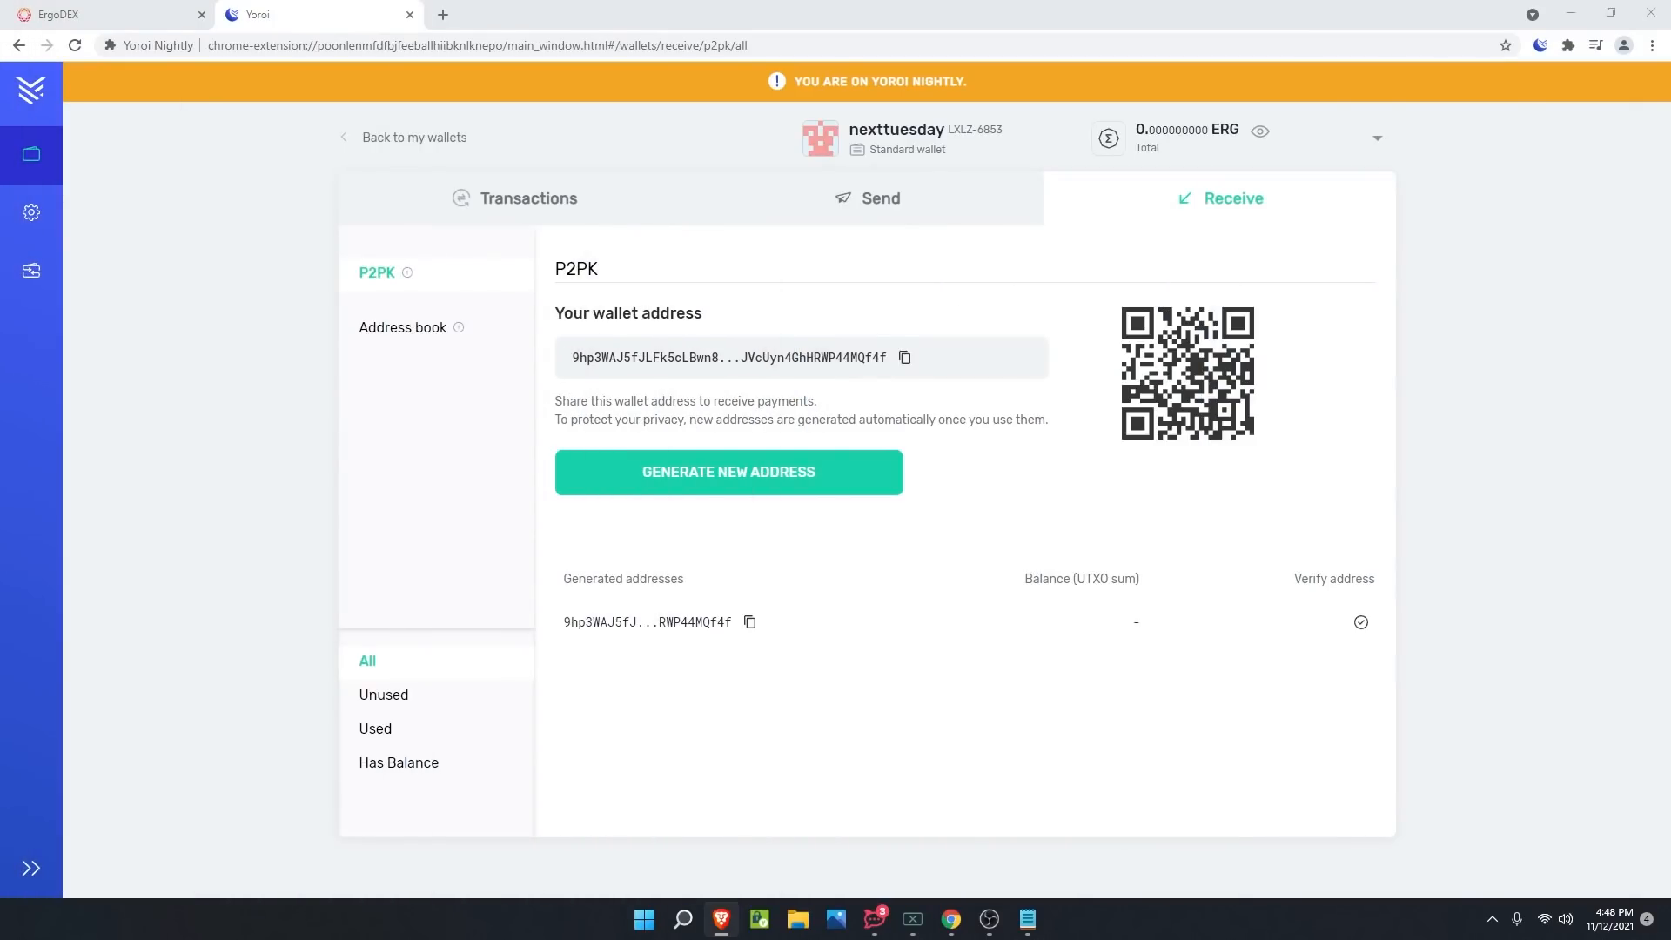
mouse_move(1043, 298)
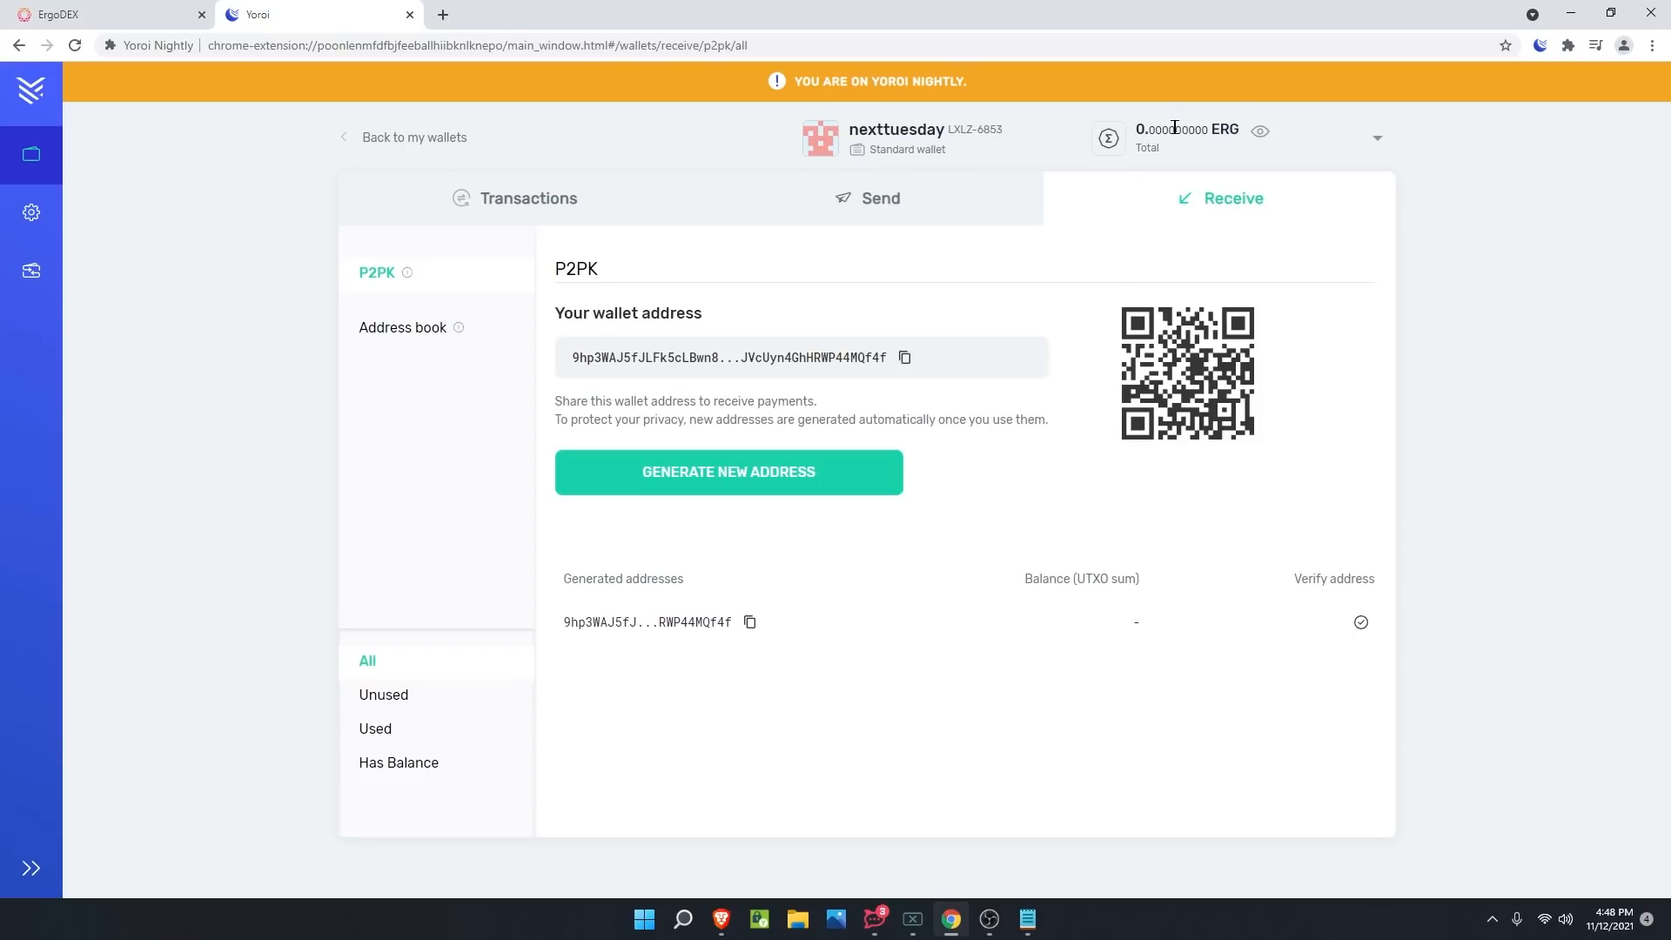
mouse_move(914, 251)
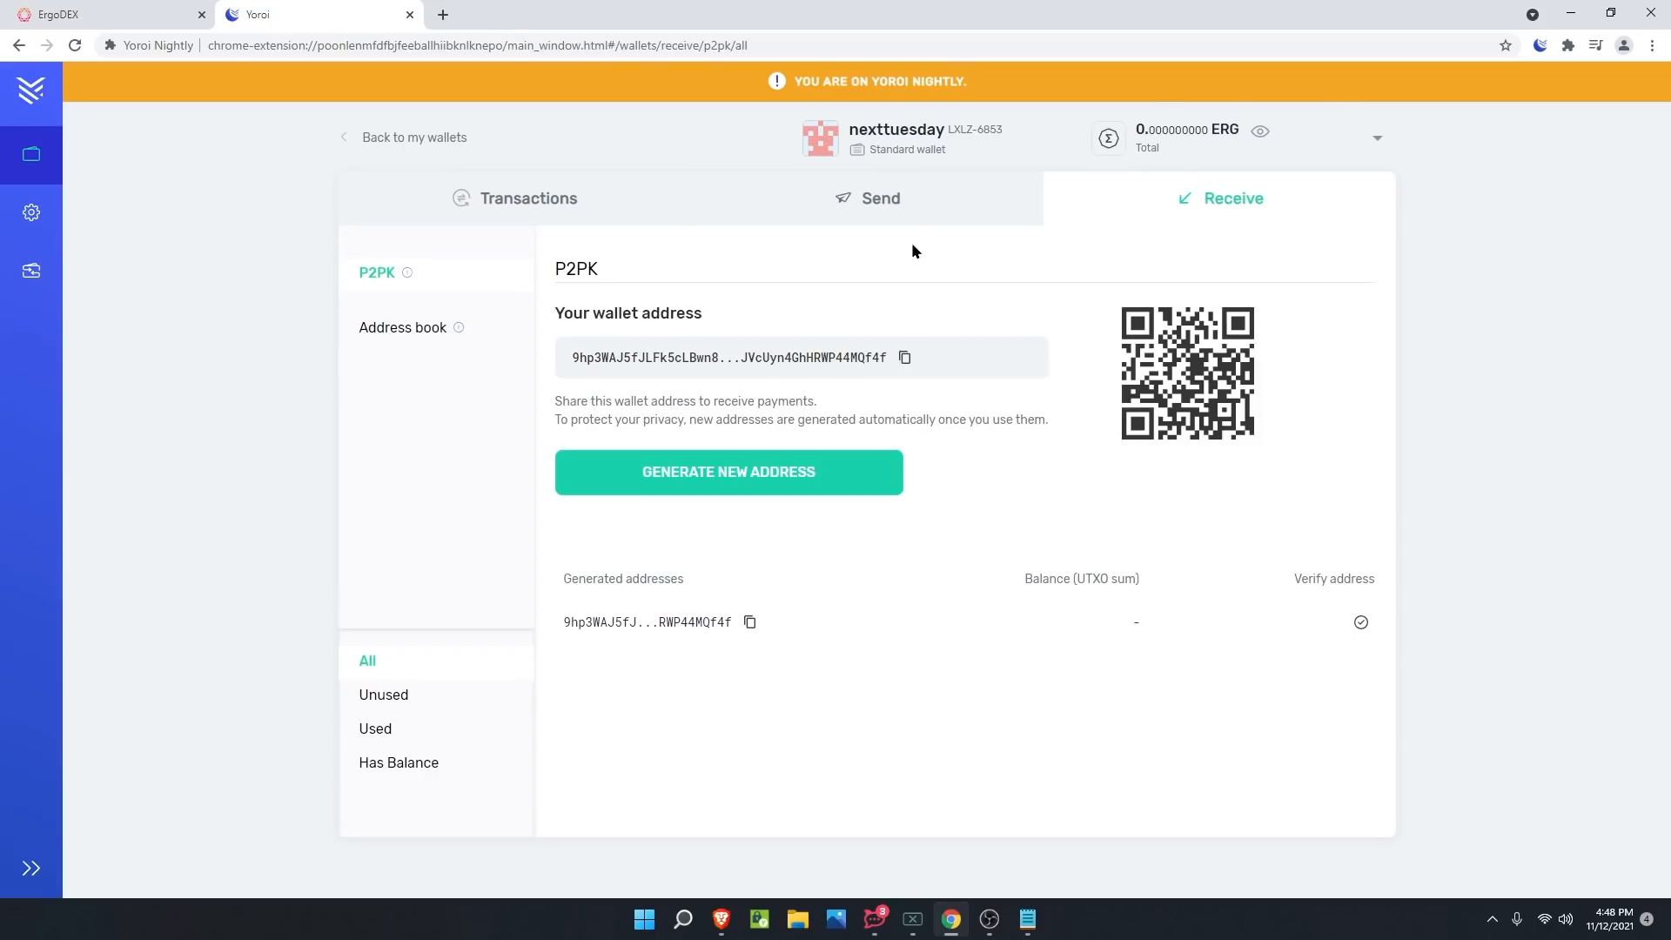
Step: Show nexttuesday's transaction history listing the incoming 3.1 ERG receipt
click(527, 199)
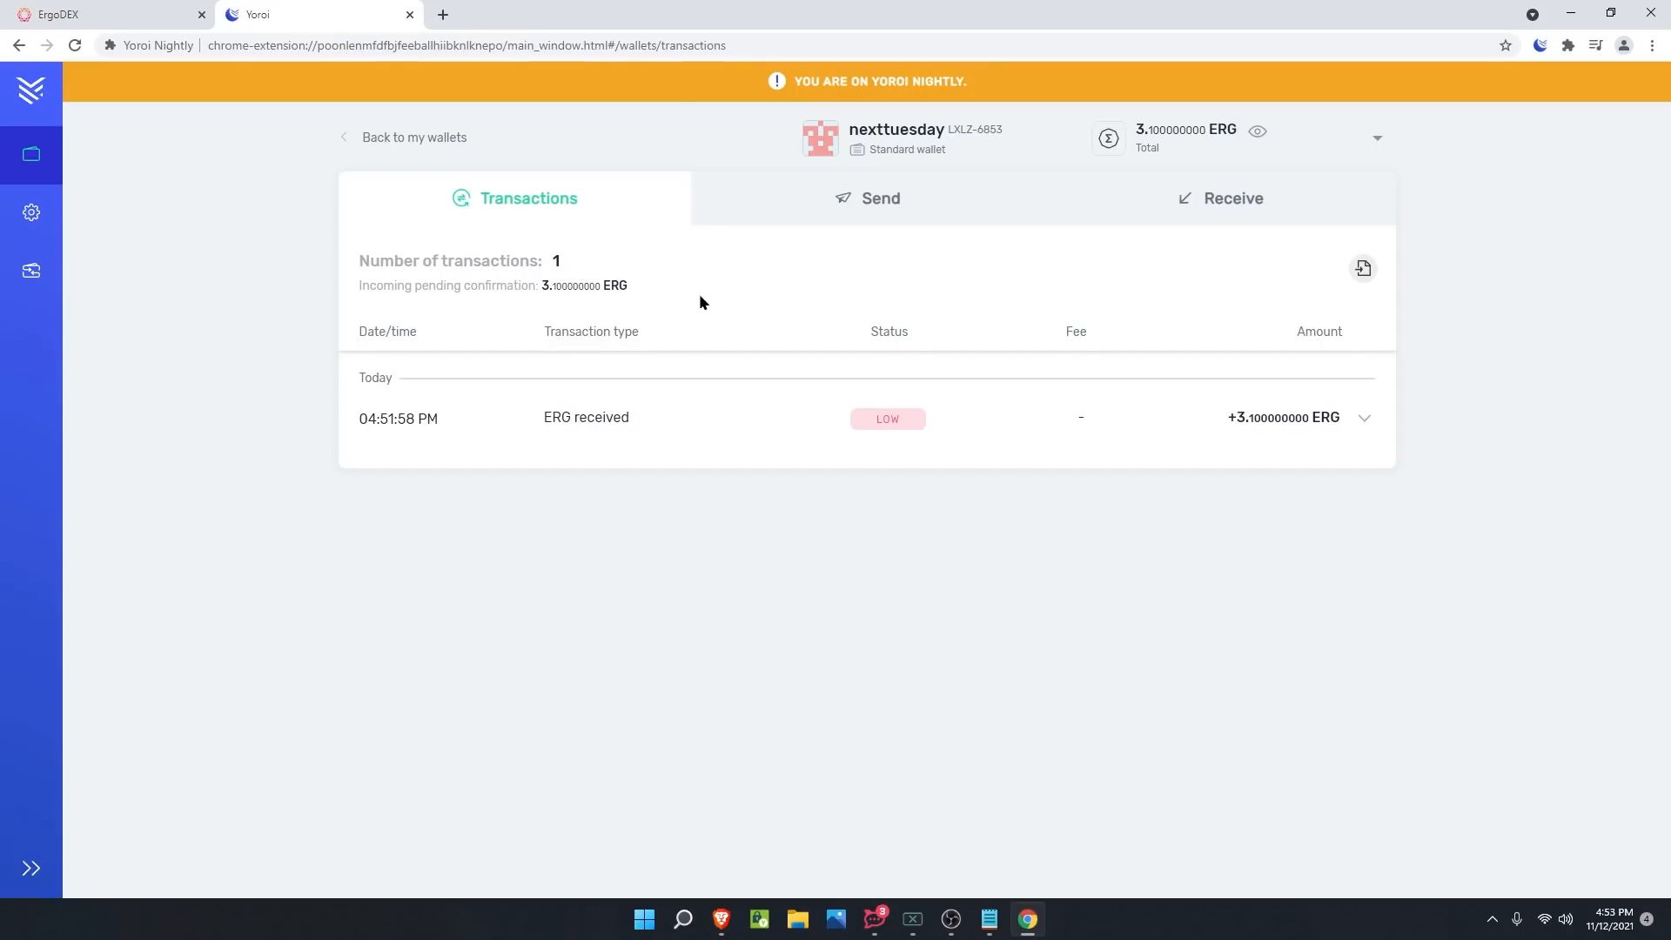
mouse_move(411, 207)
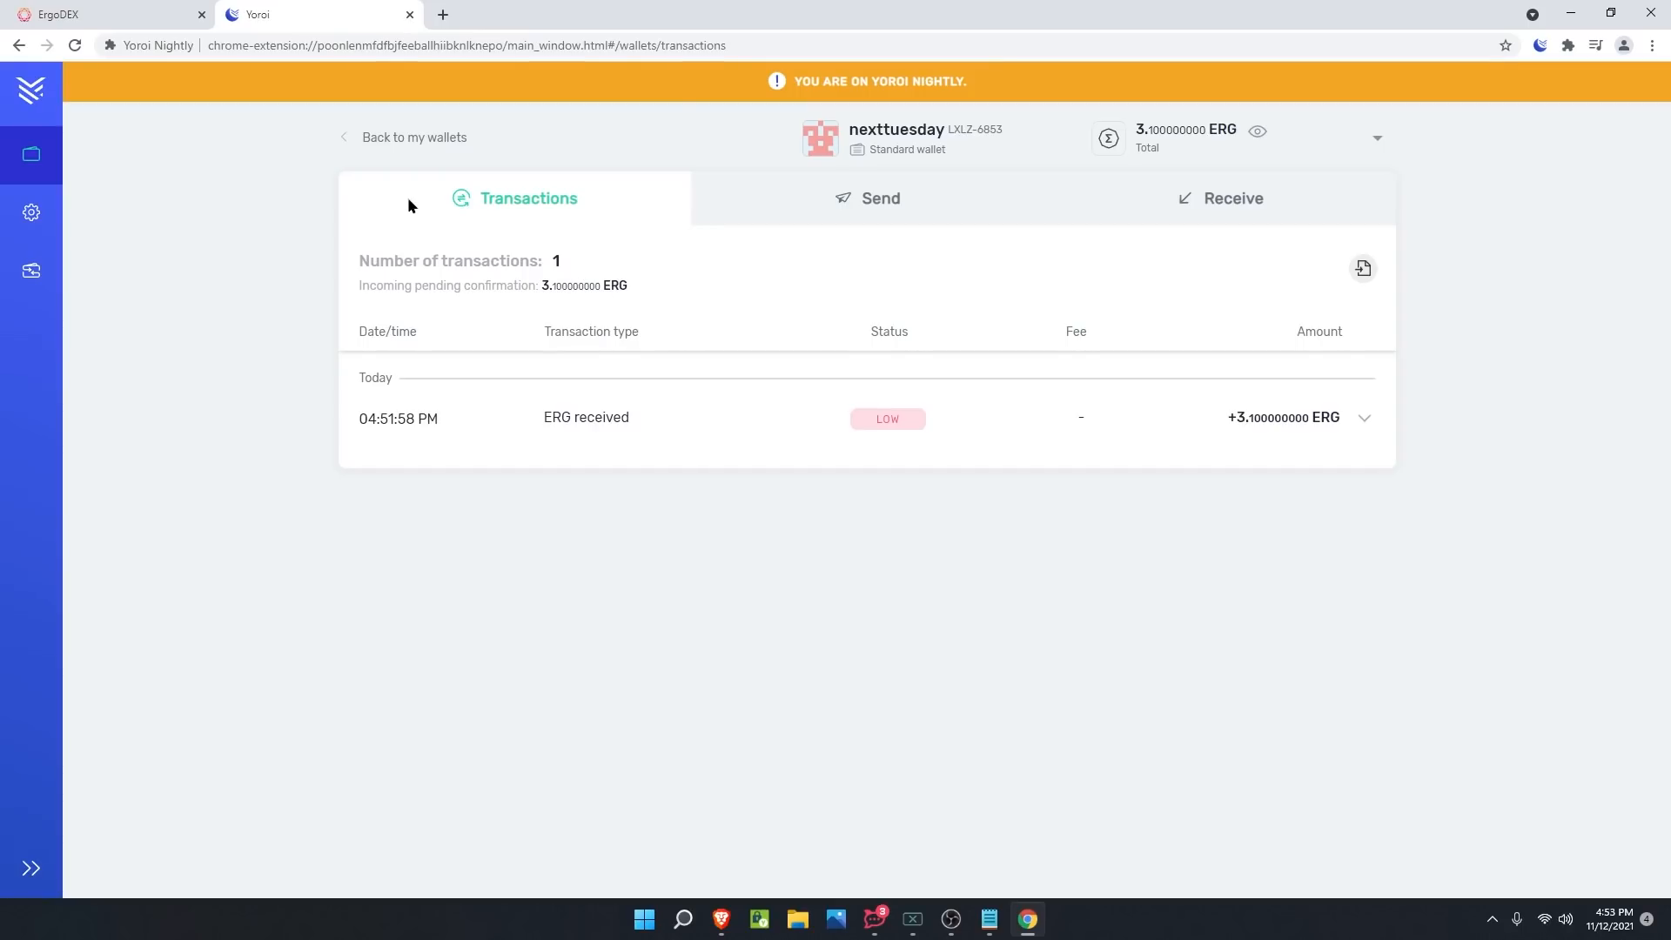
Step: Connect the nexttuesday Yoroi wallet to app.ergodex.io via the dApp Connector
click(106, 14)
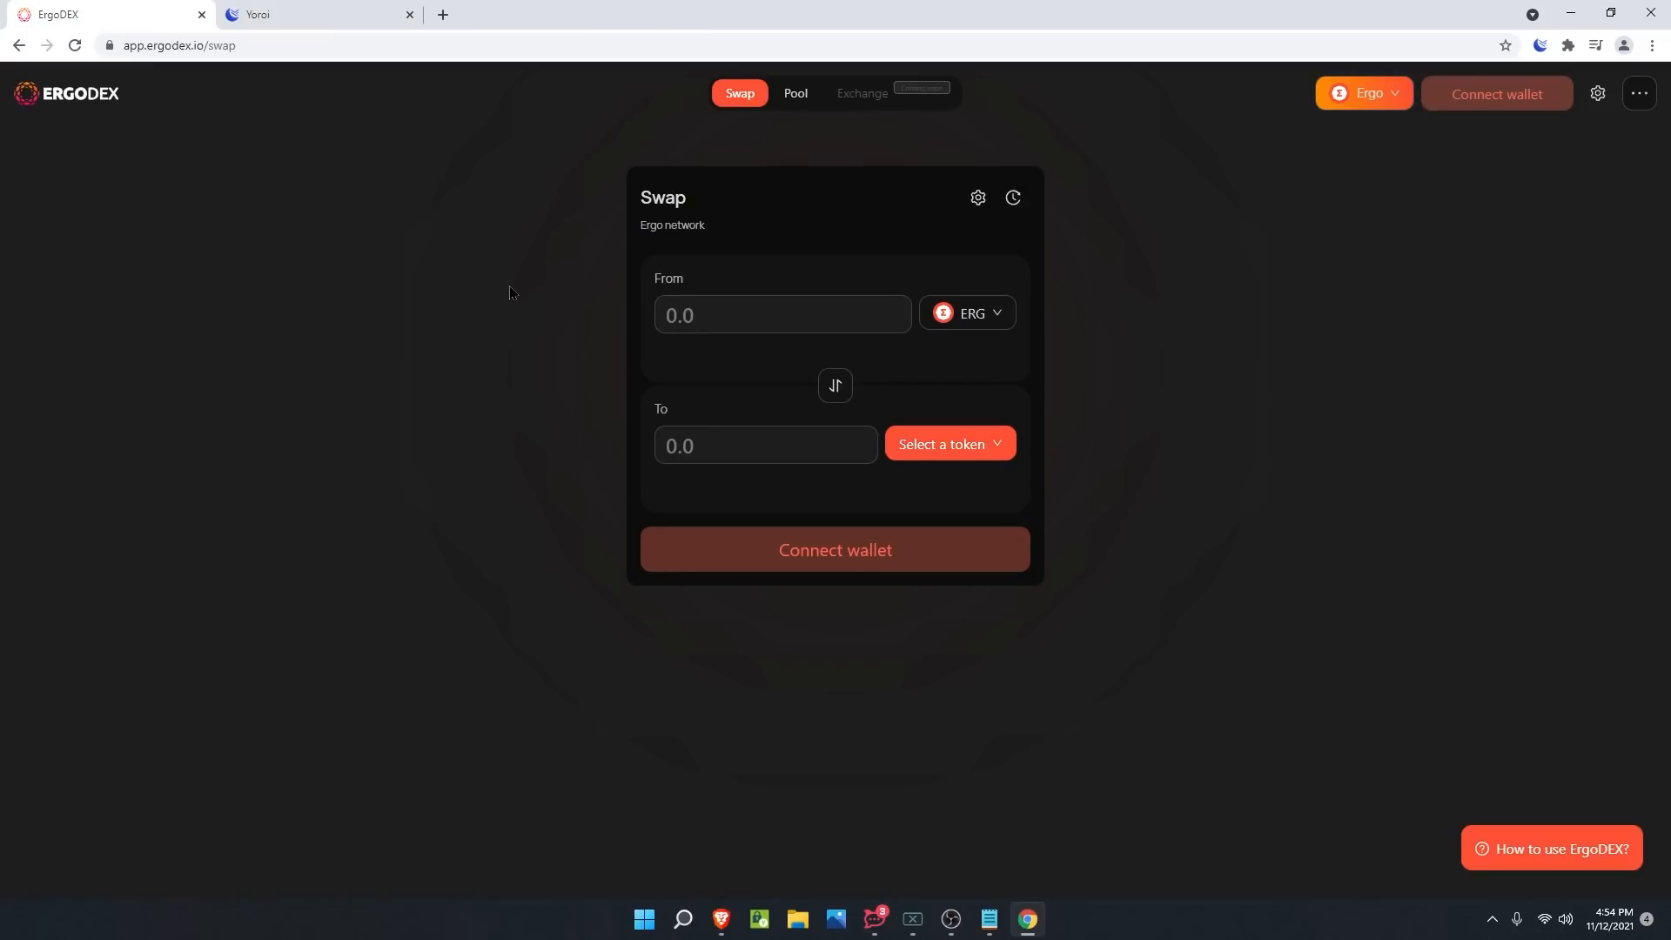
mouse_move(520, 302)
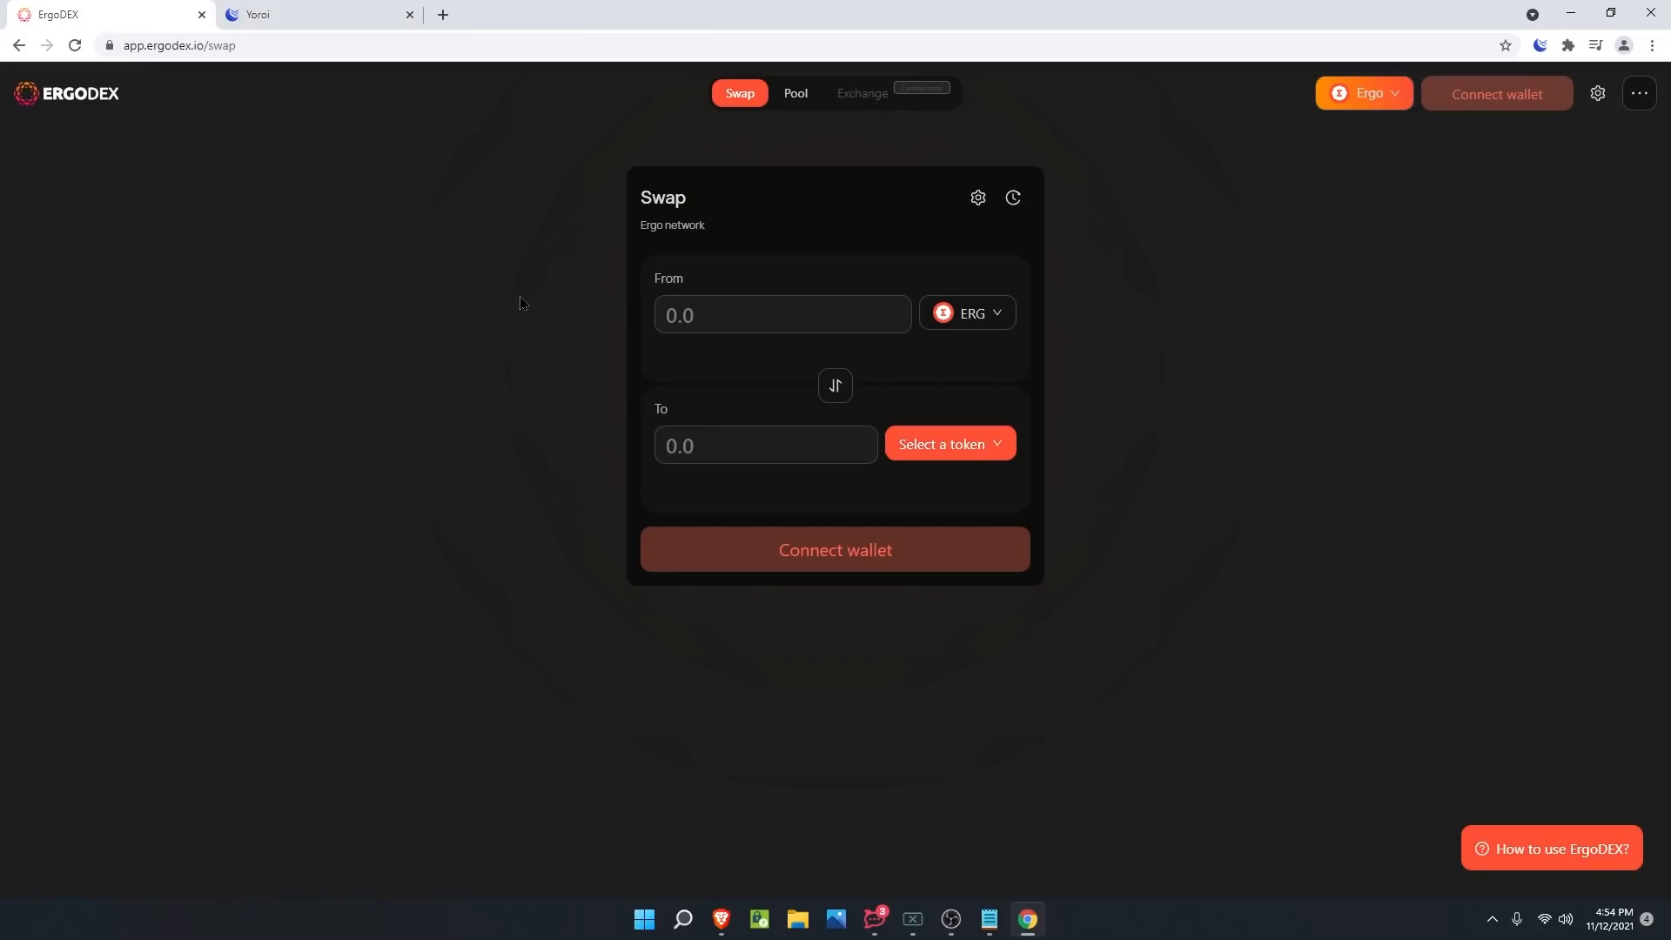
mouse_move(527, 298)
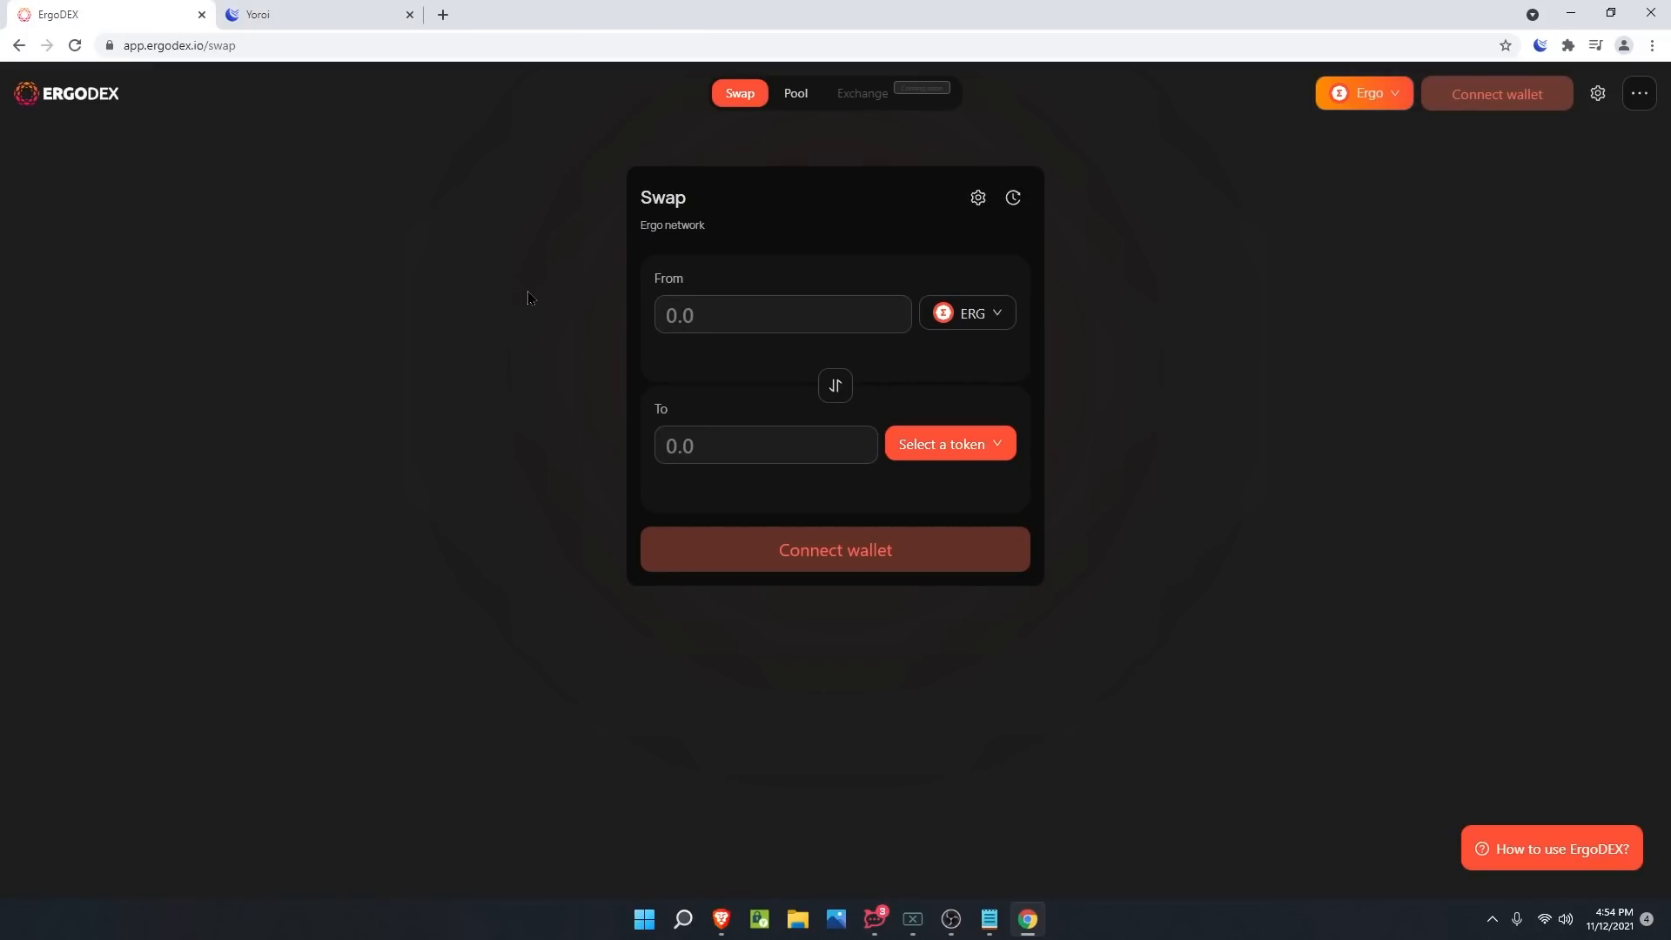
mouse_move(493, 301)
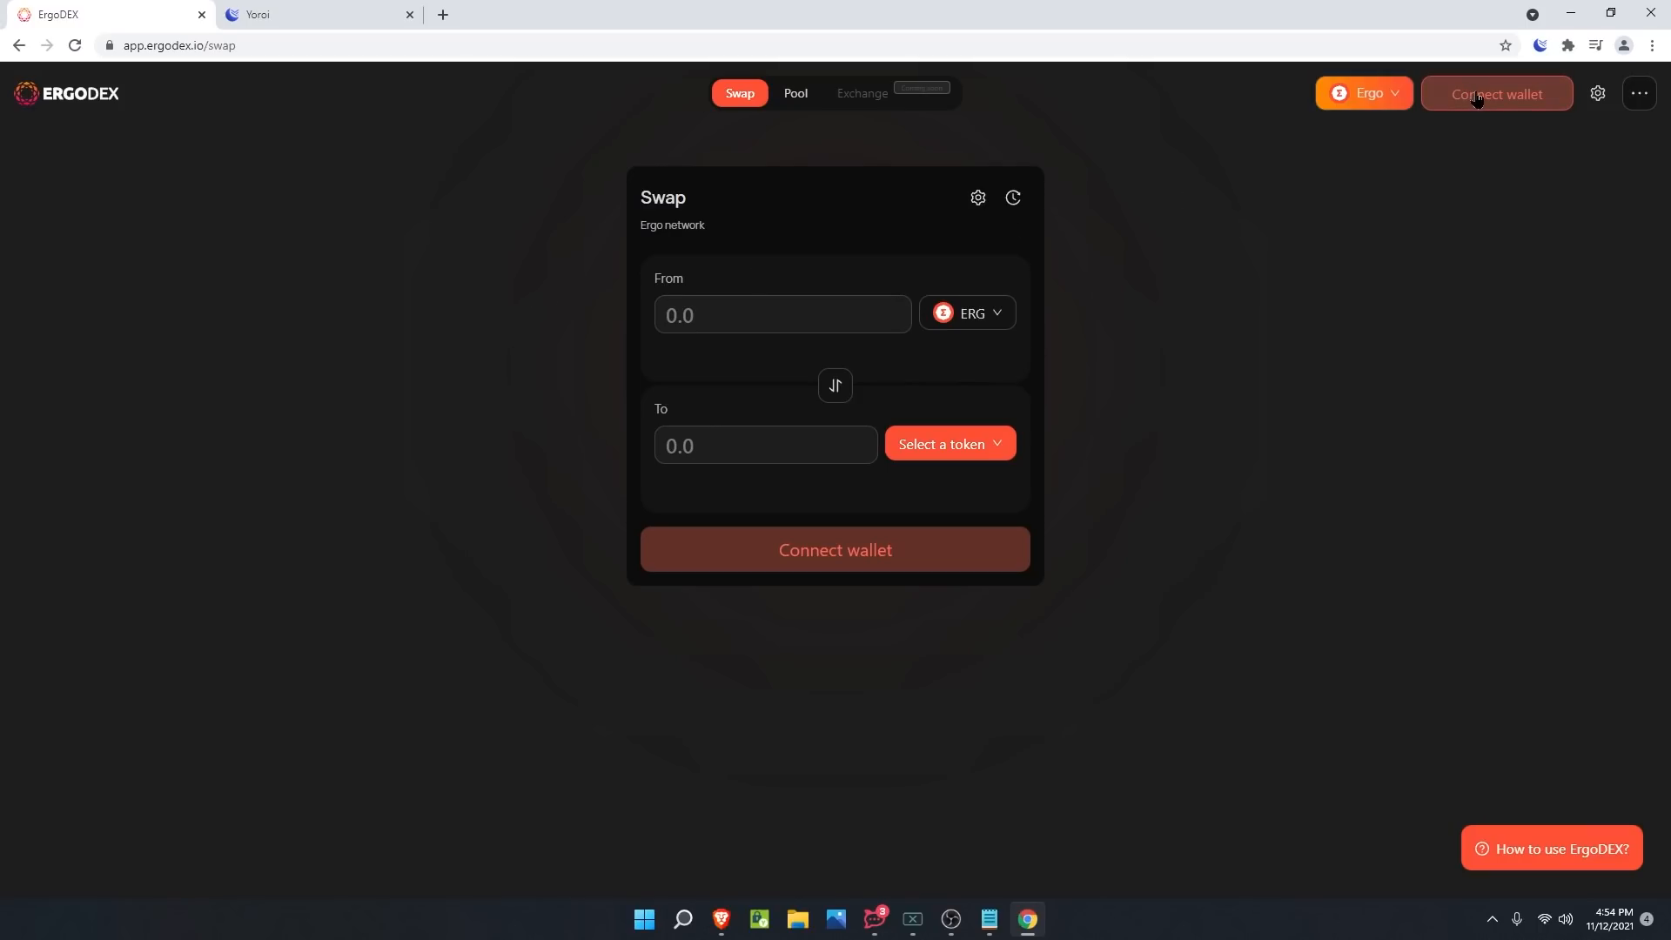
click(1497, 94)
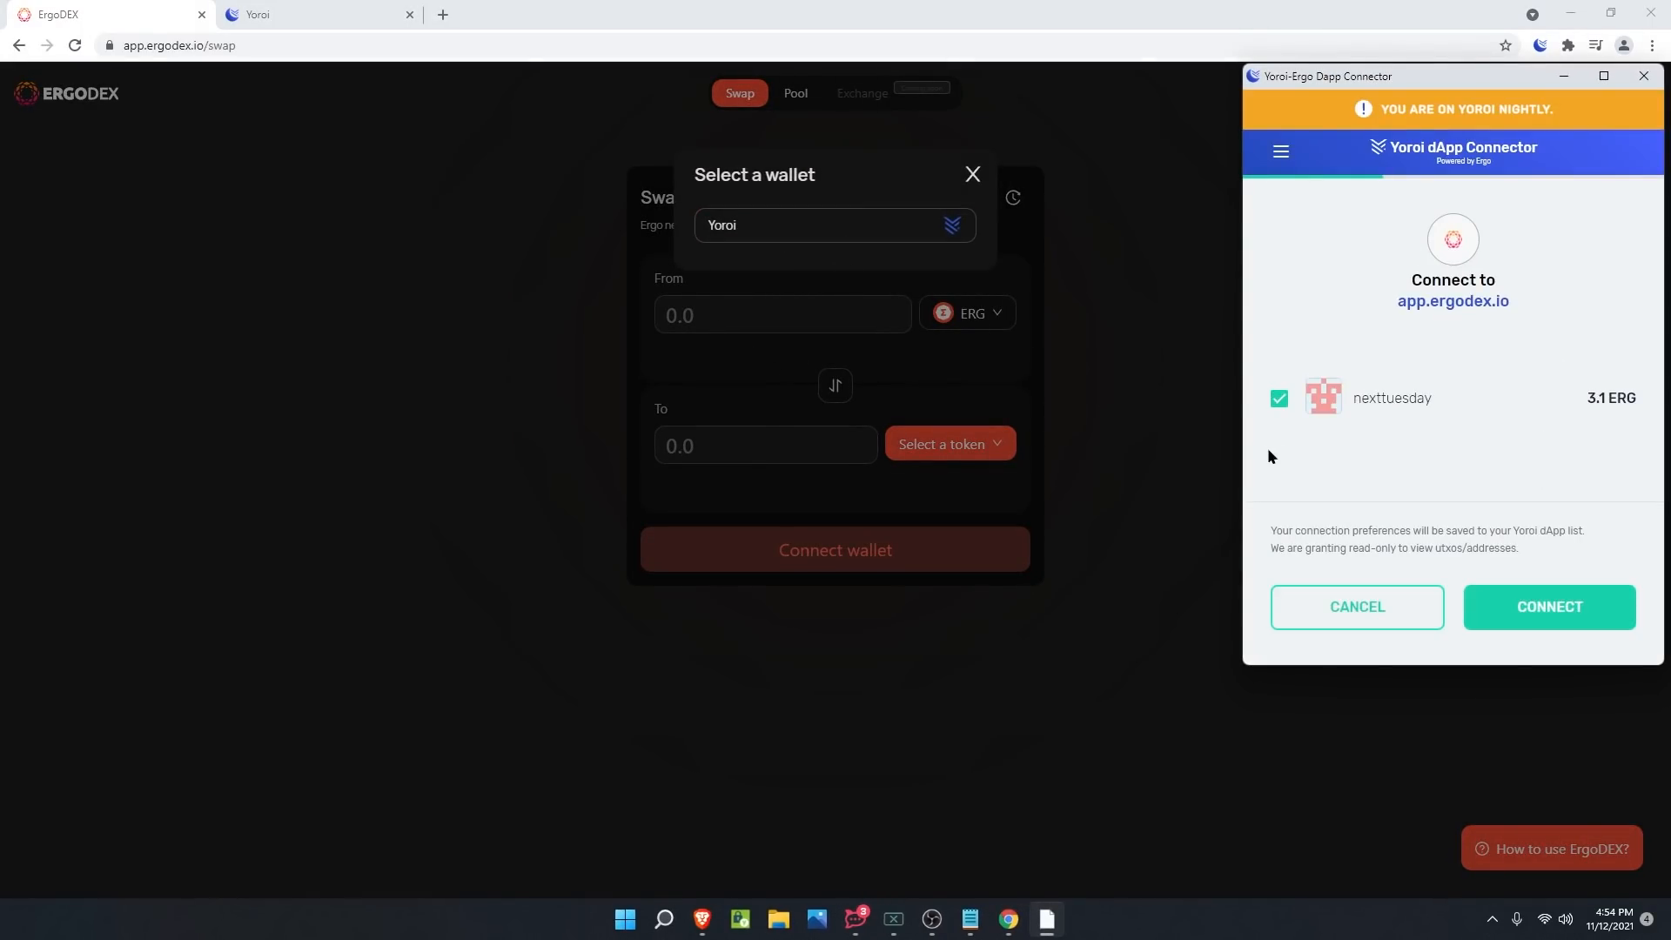
mouse_move(1588, 21)
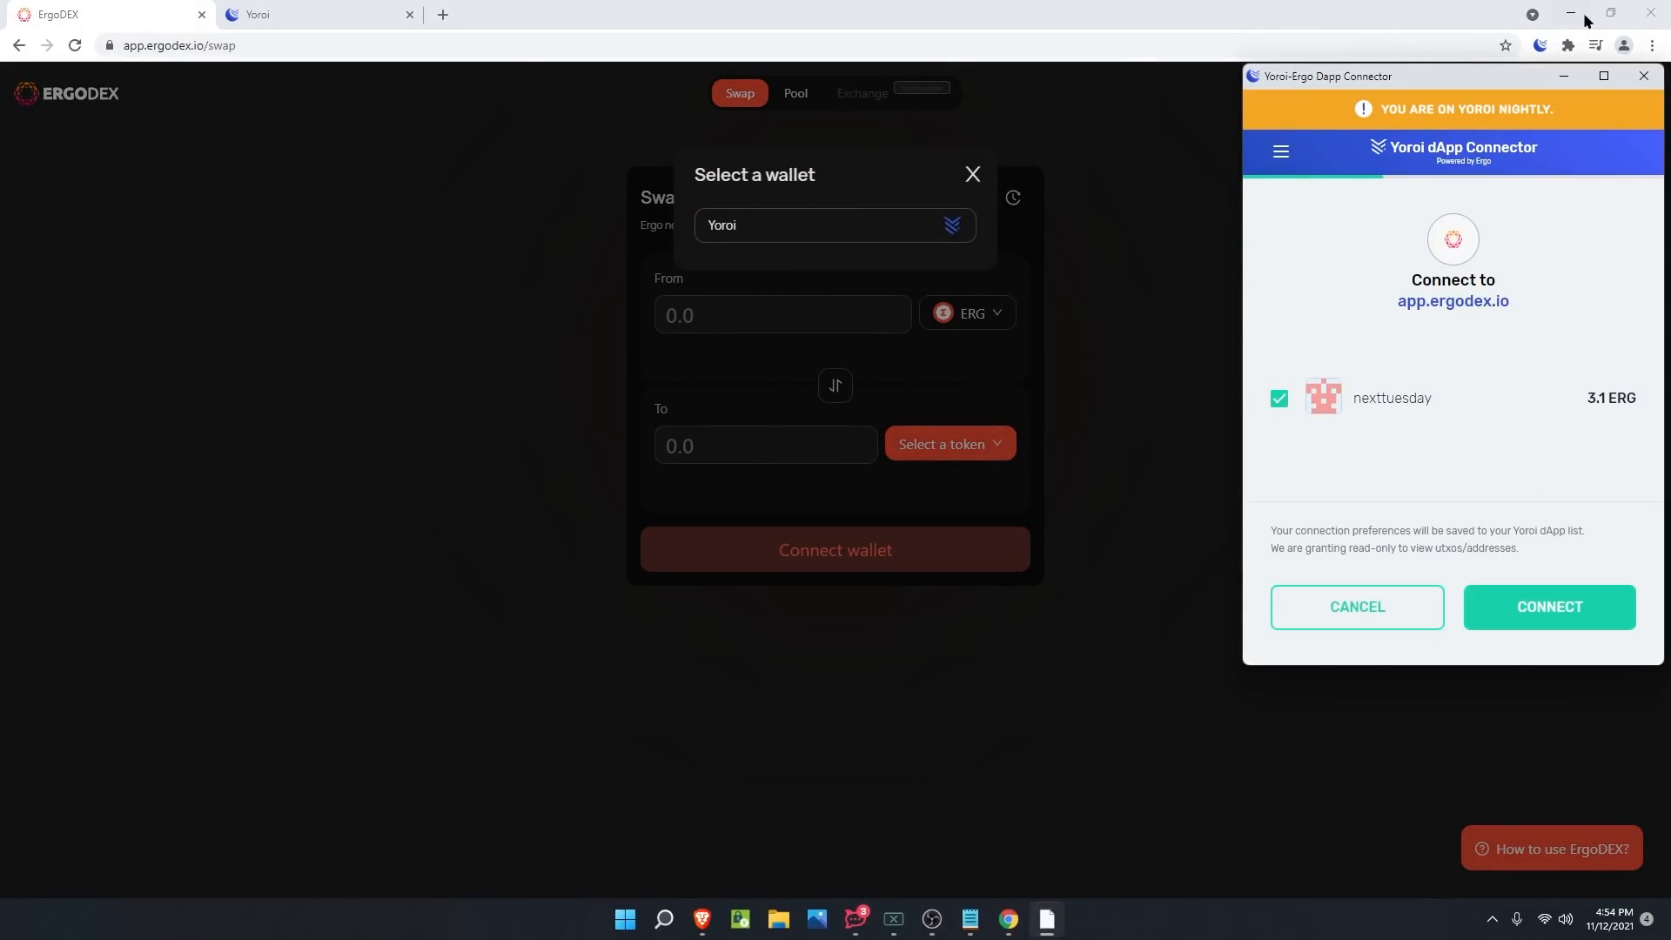
mouse_move(1549, 606)
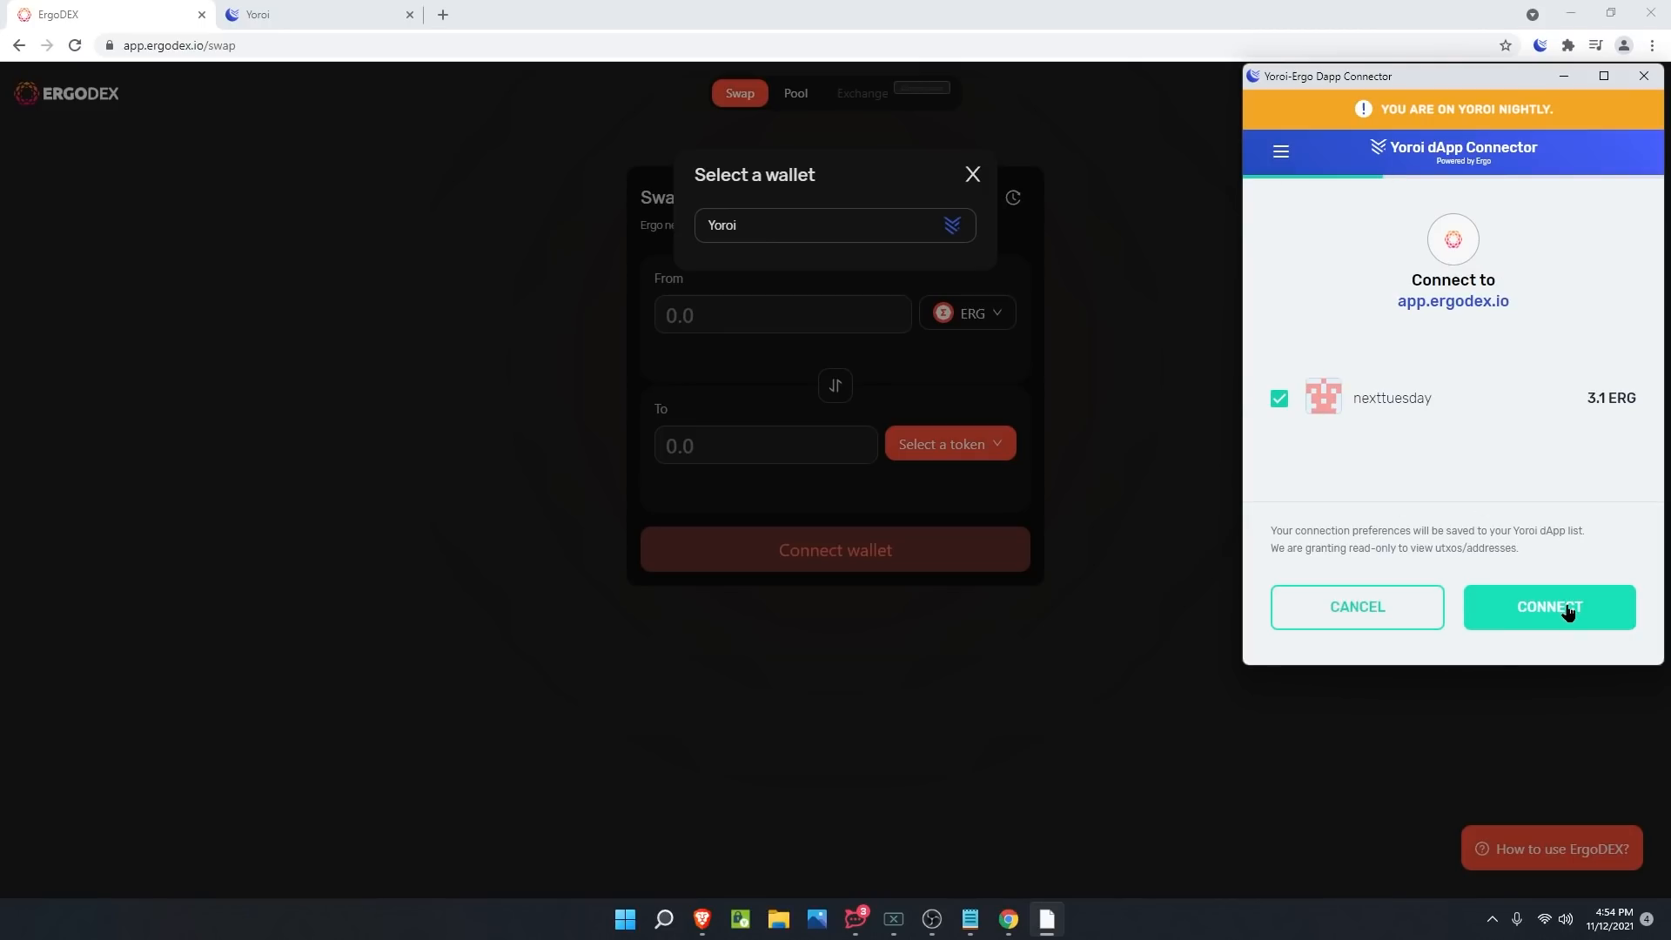
click(1548, 606)
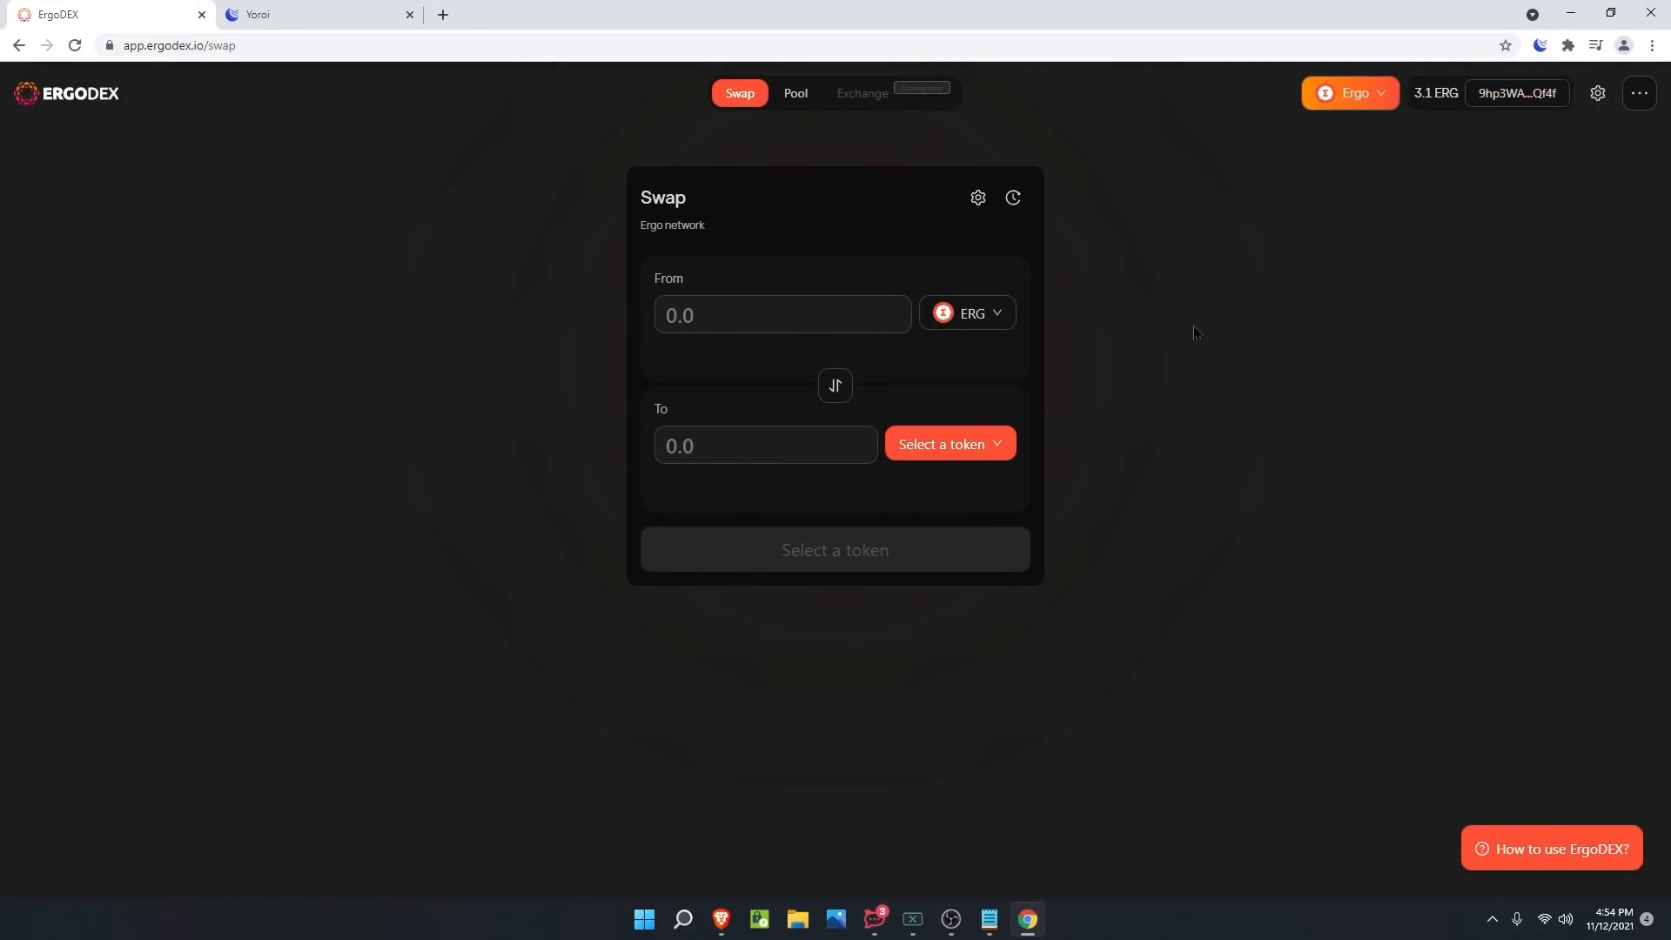
Step: Quote 1 ERG to SigRSV, reload to reset the swap form, and reopen the receive token picker
text(1)
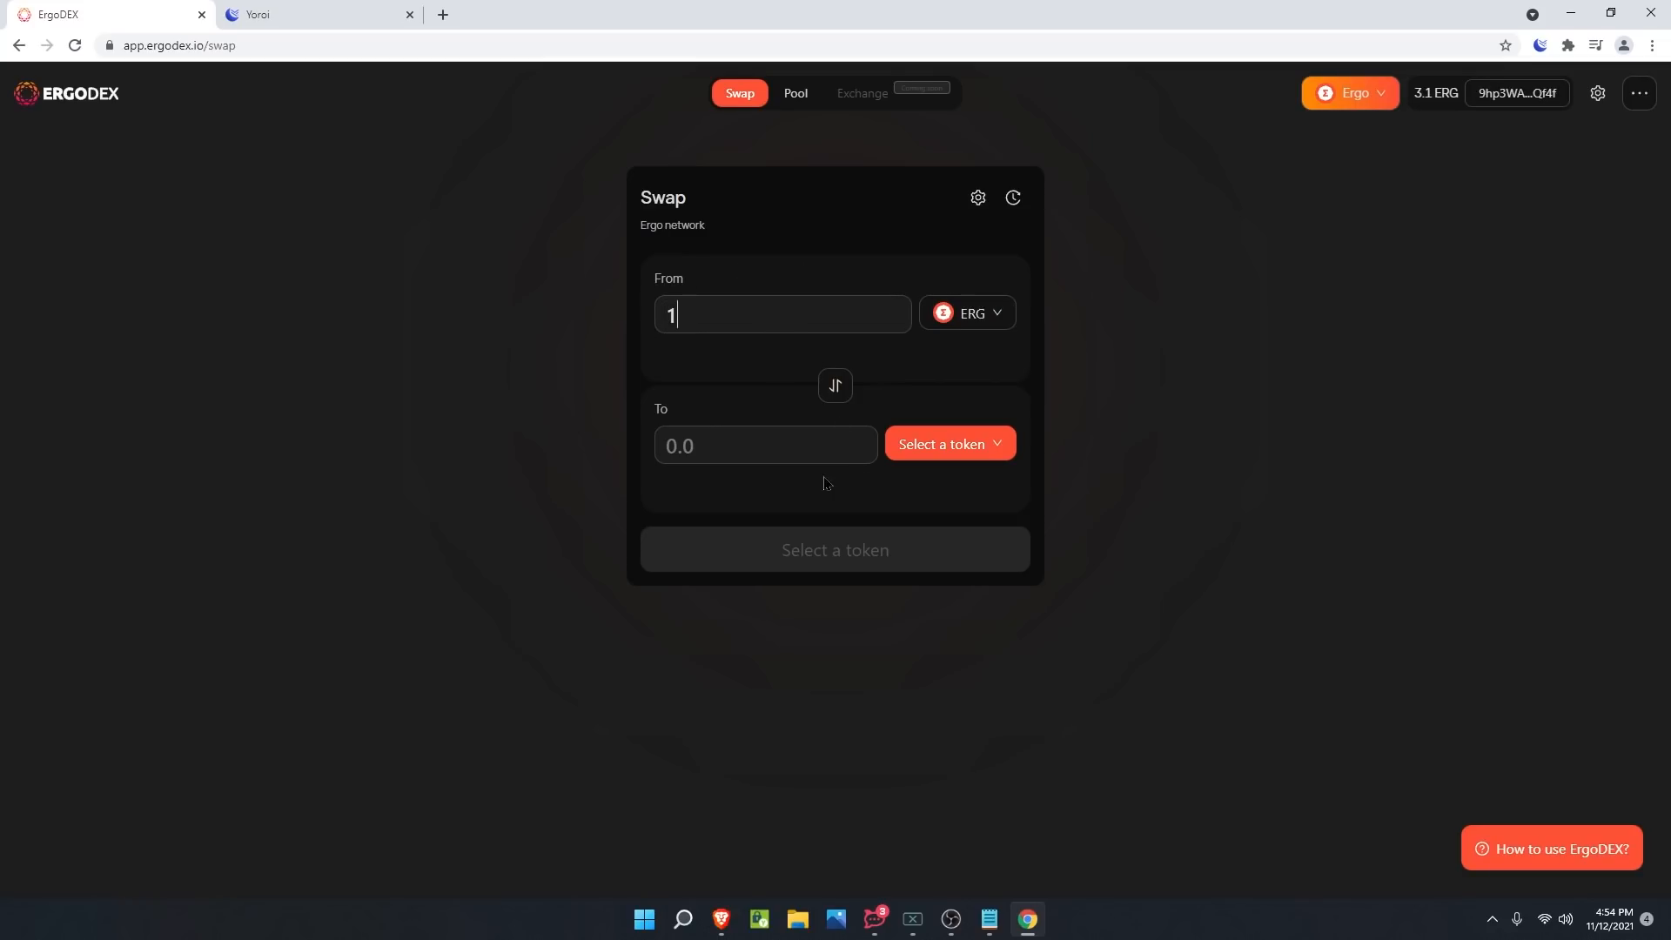
click(949, 444)
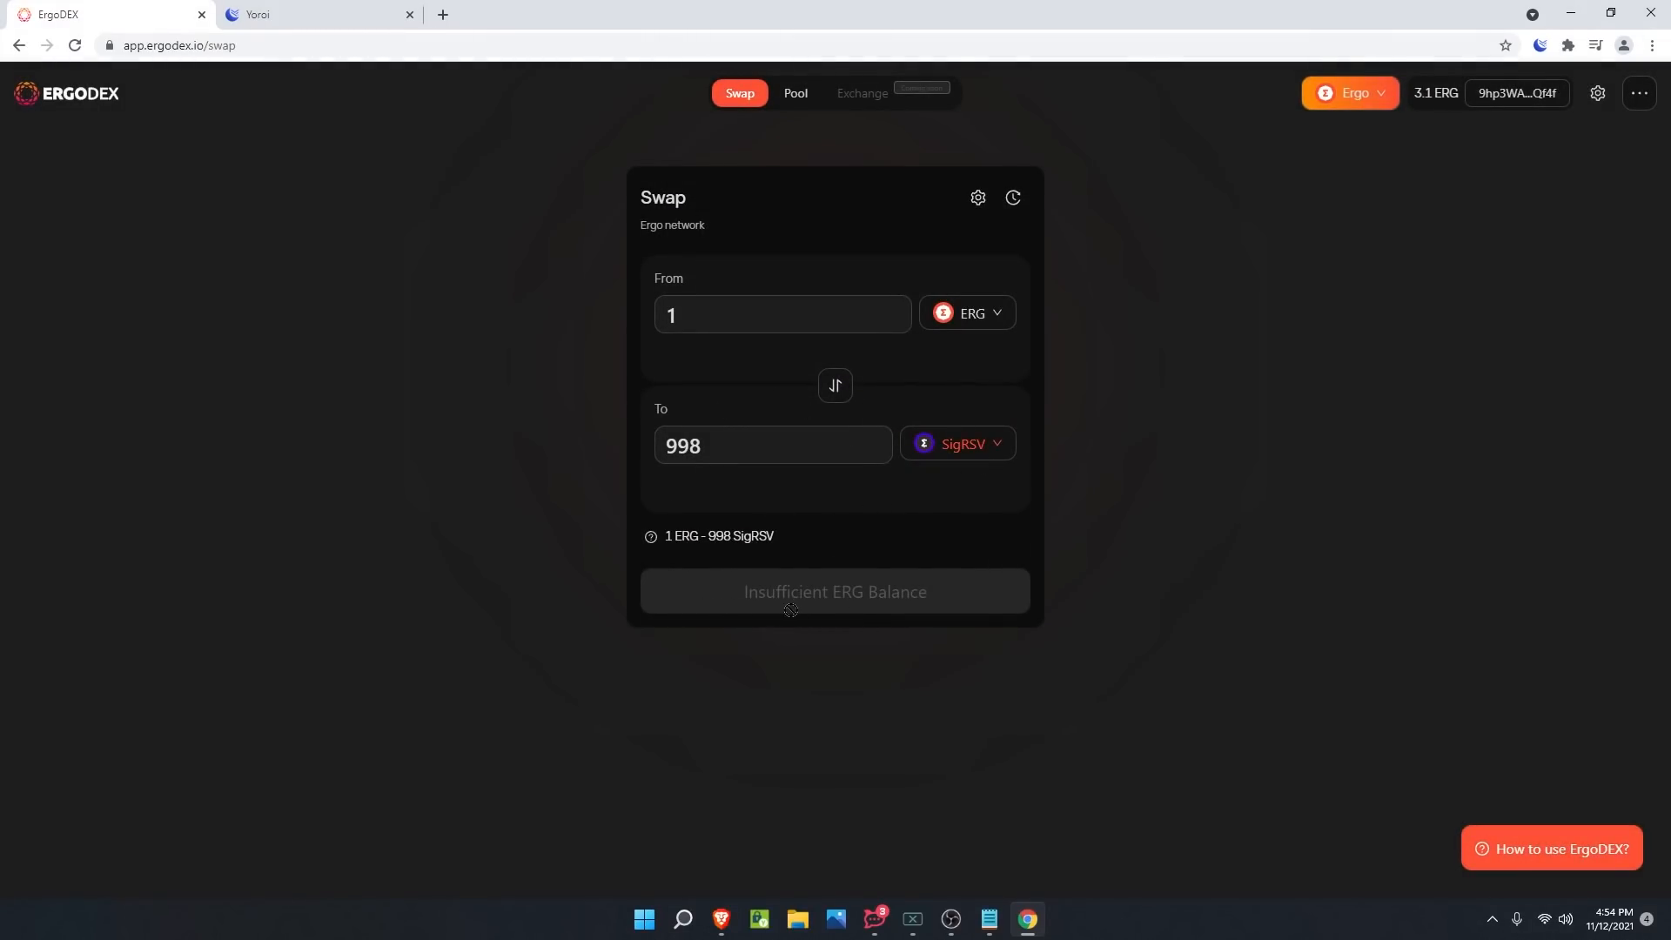
mouse_move(512, 493)
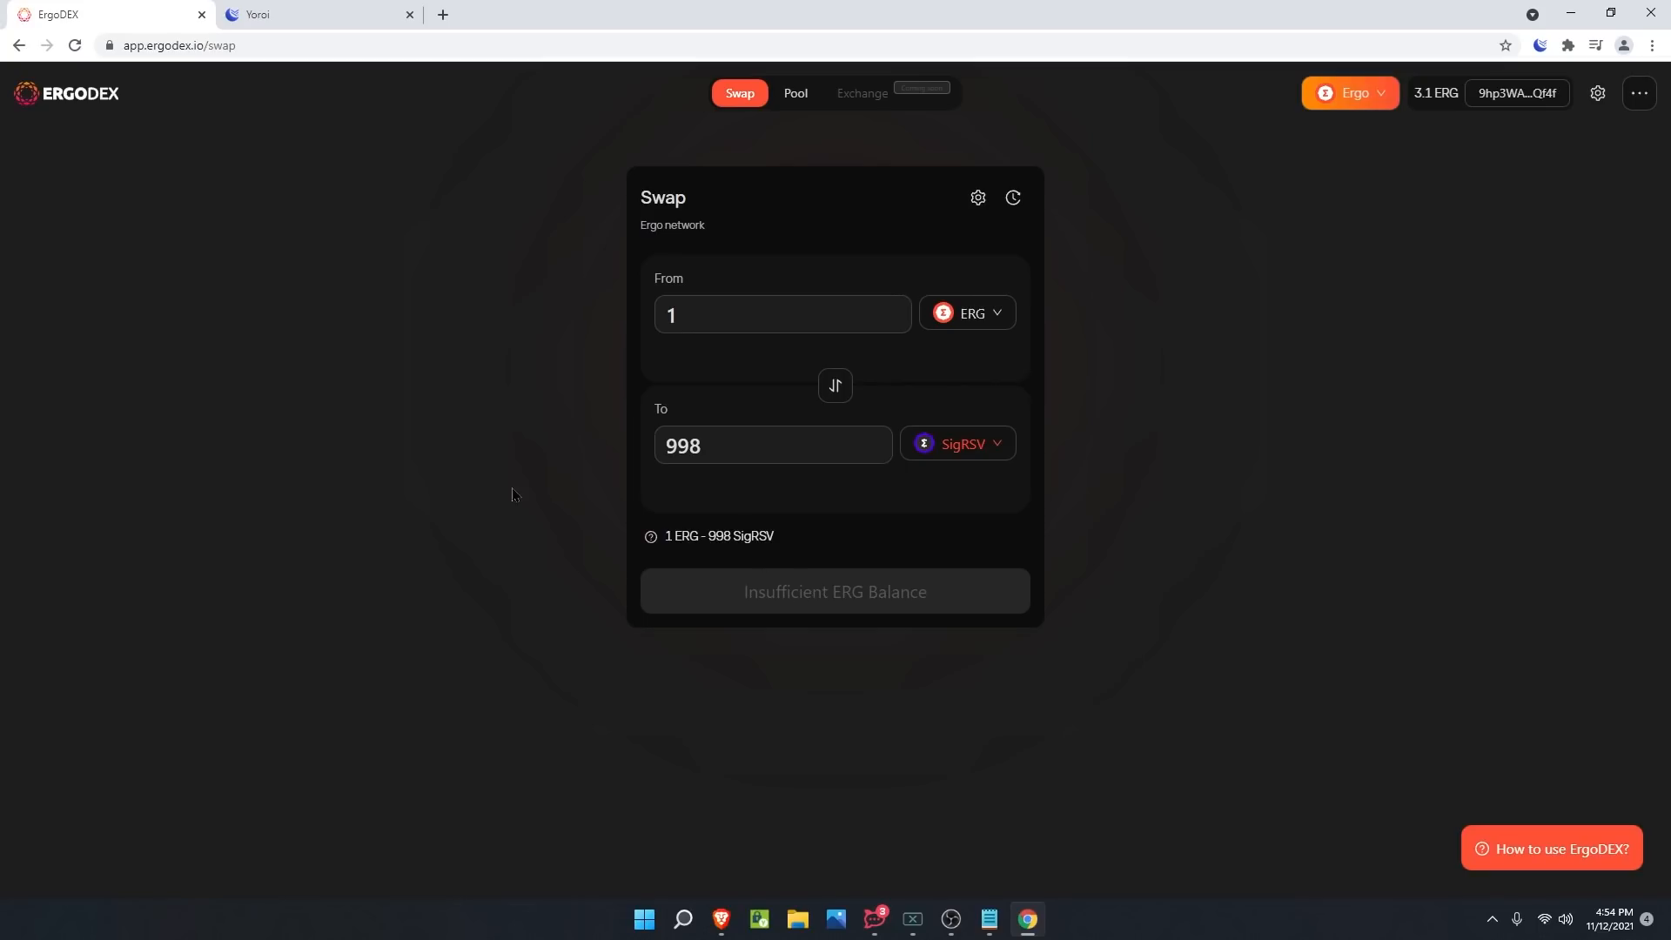
click(310, 14)
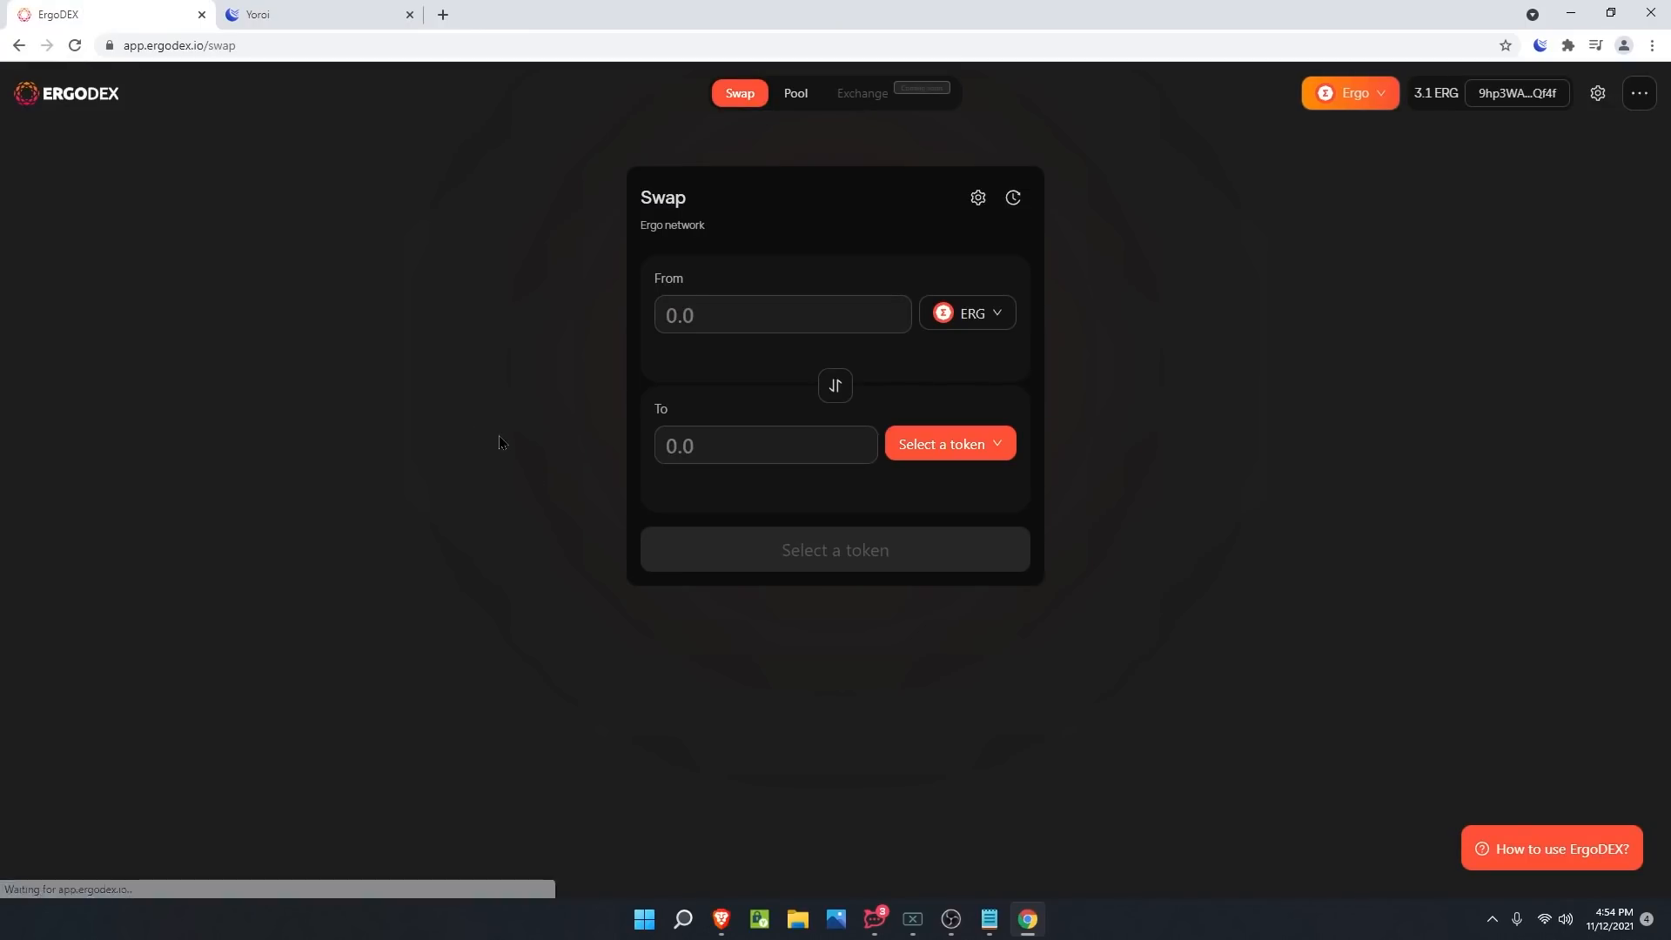
mouse_move(937, 390)
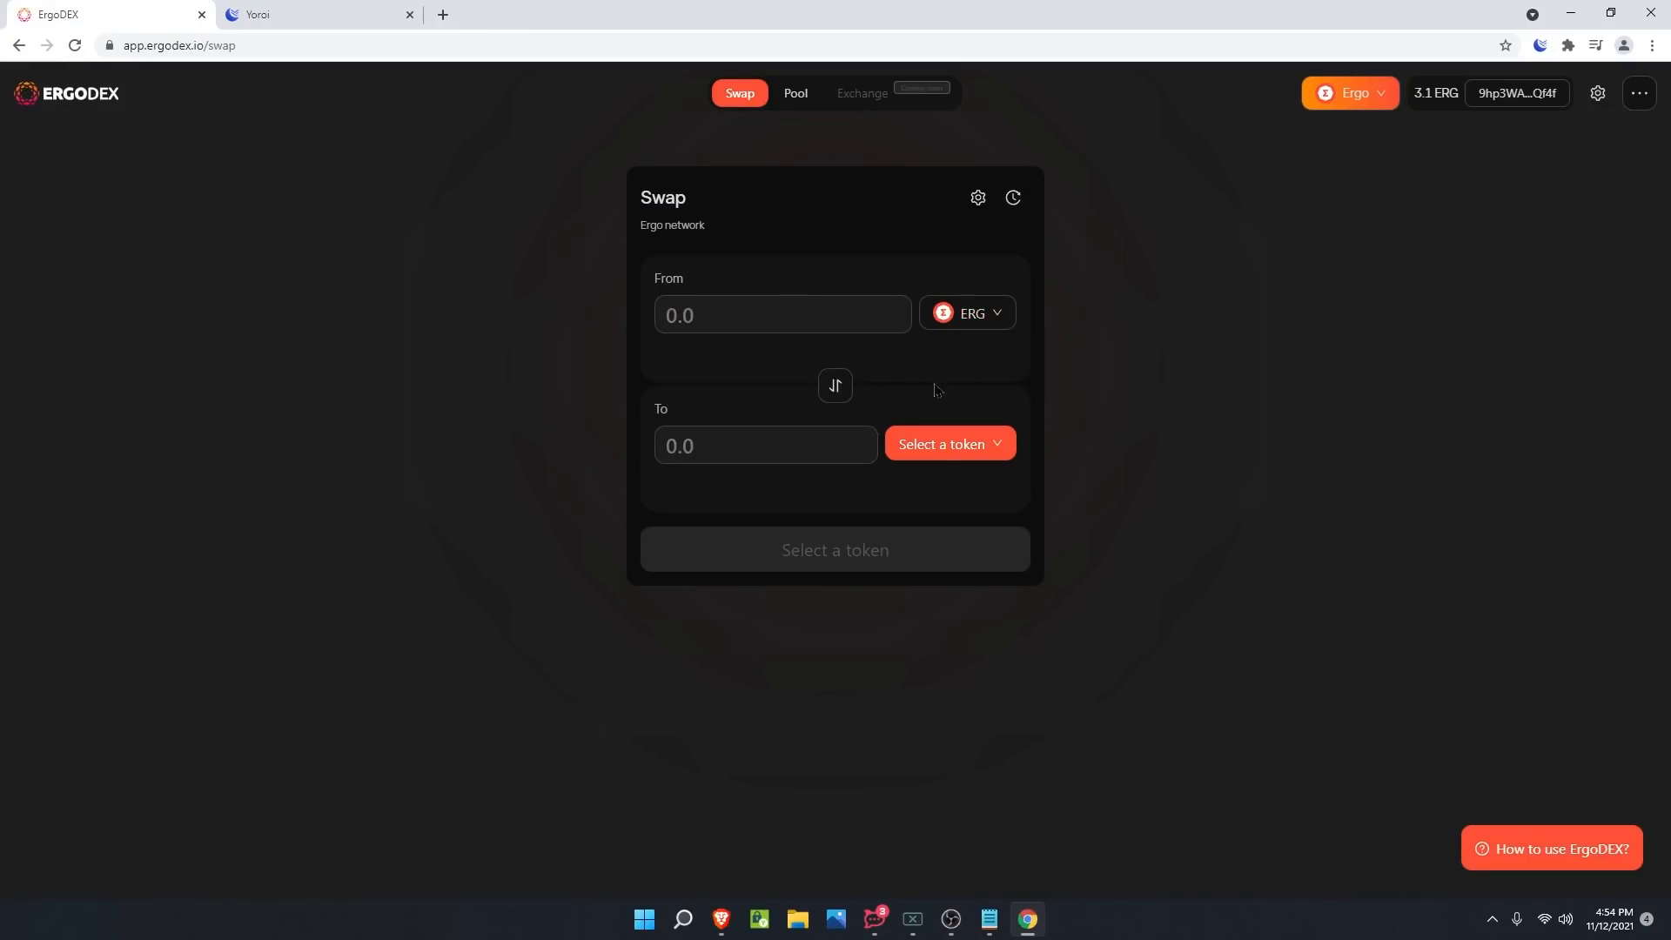
click(947, 444)
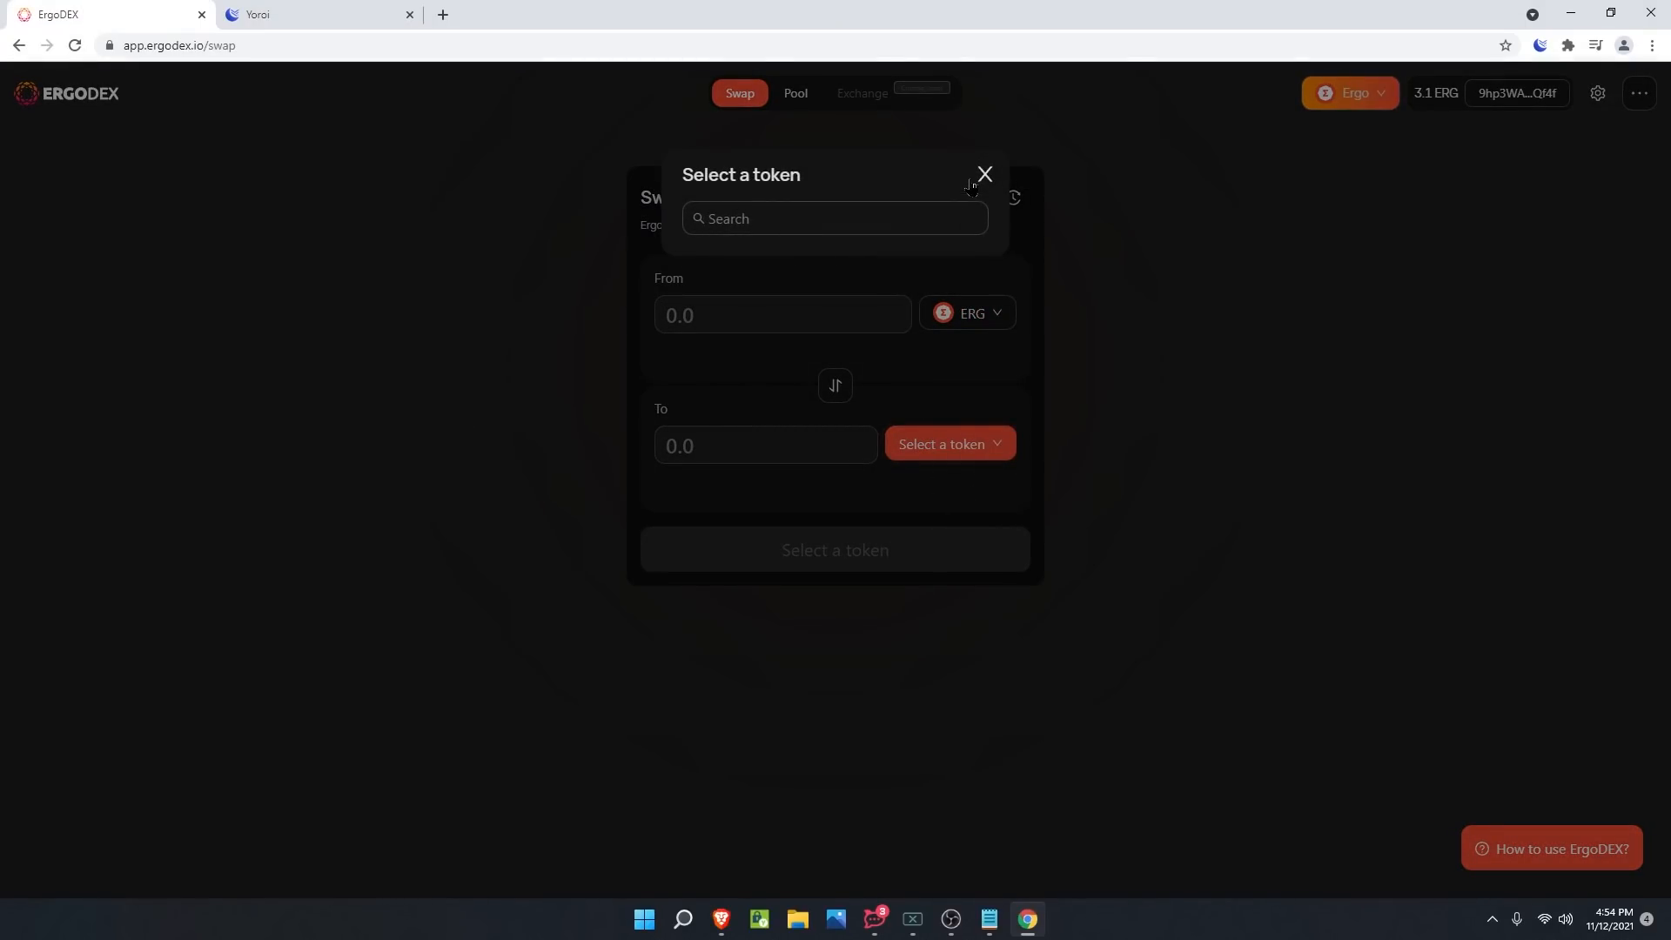